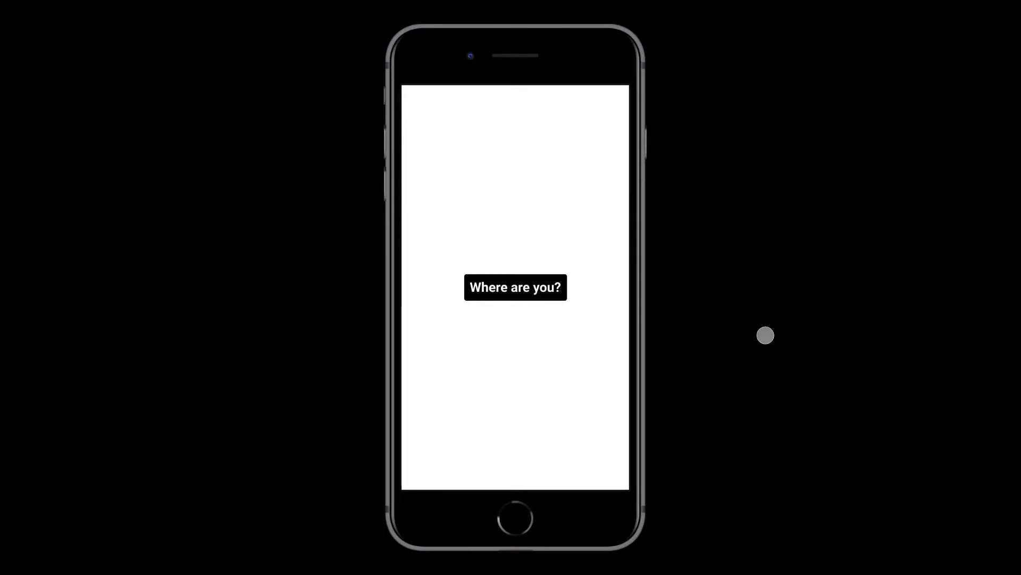
Type bold 'Where are you' in the iPhone 8 Plus frame, centred horizontally near mid-screen.
click(529, 287)
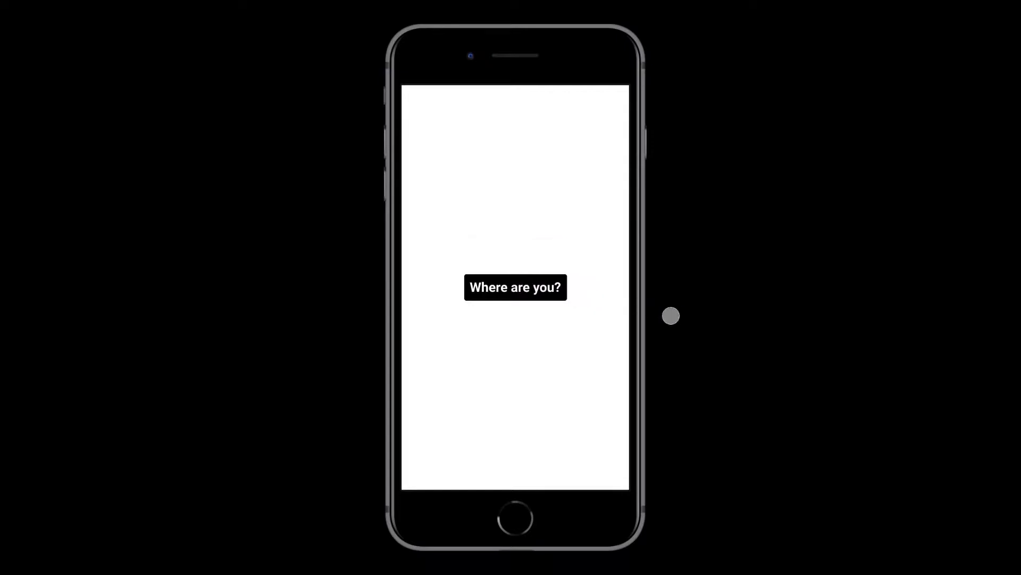
click(515, 288)
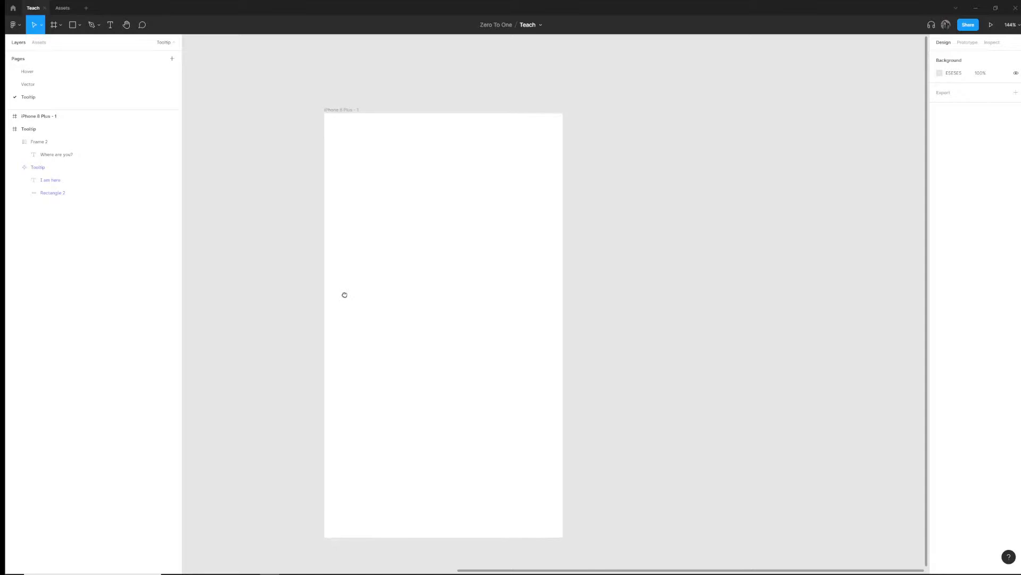
click(38, 116)
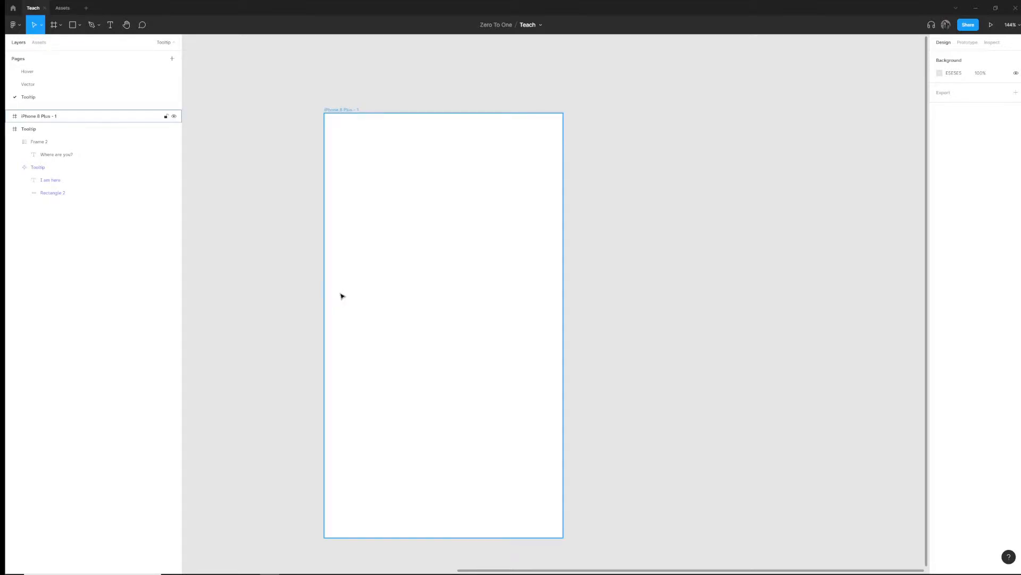
click(109, 25)
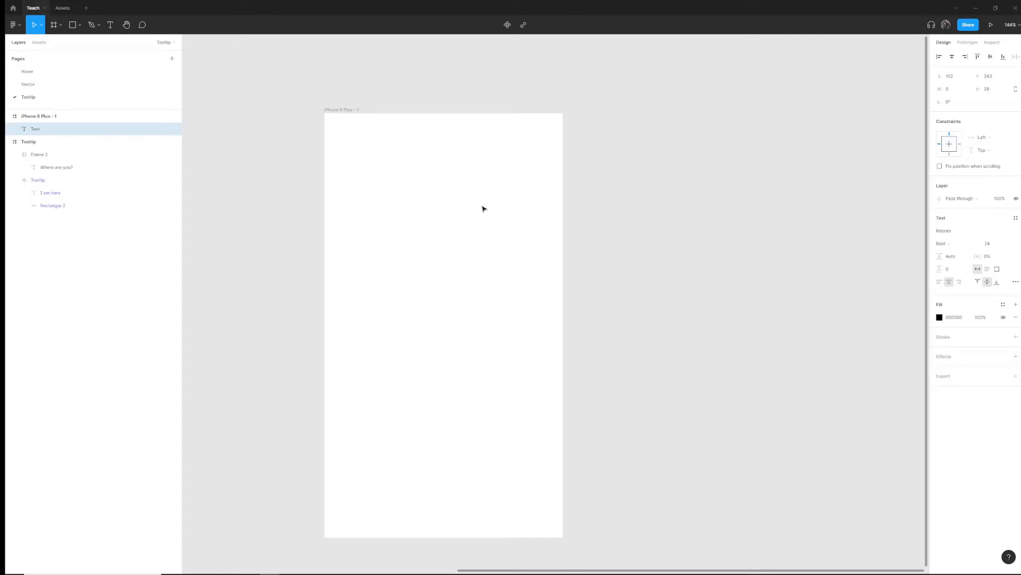
text(Whjer)
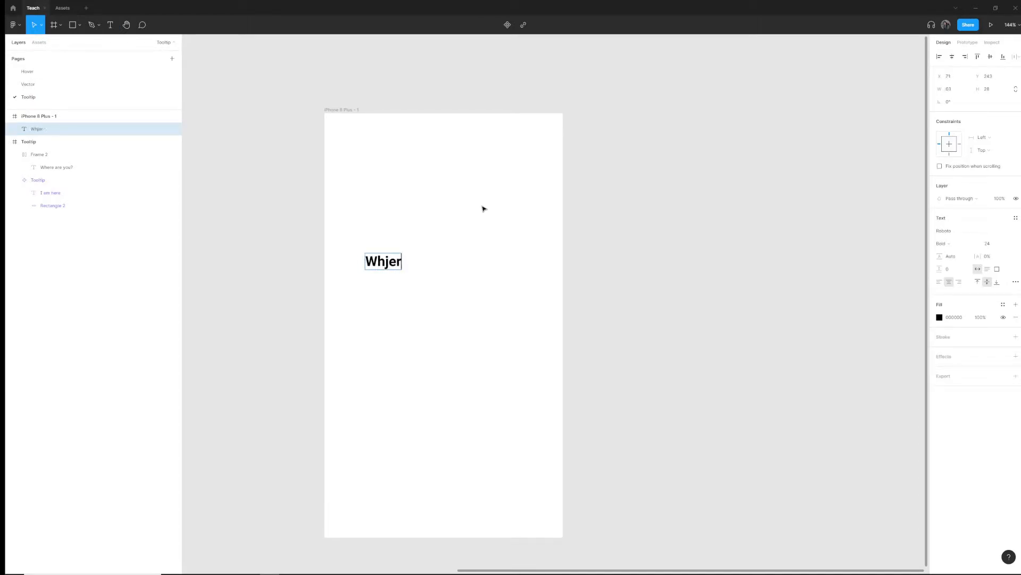
text(Where are)
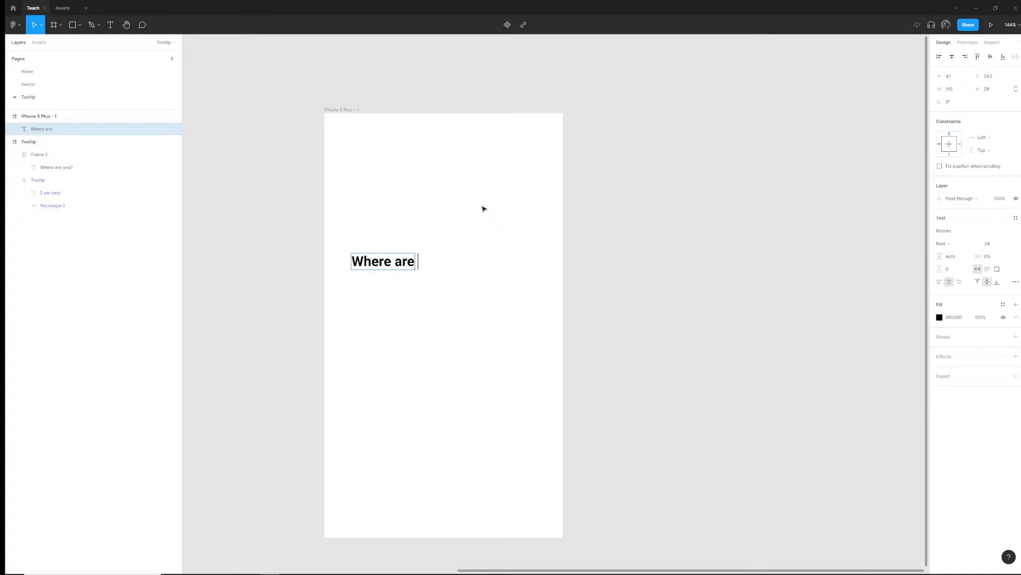
text(you)
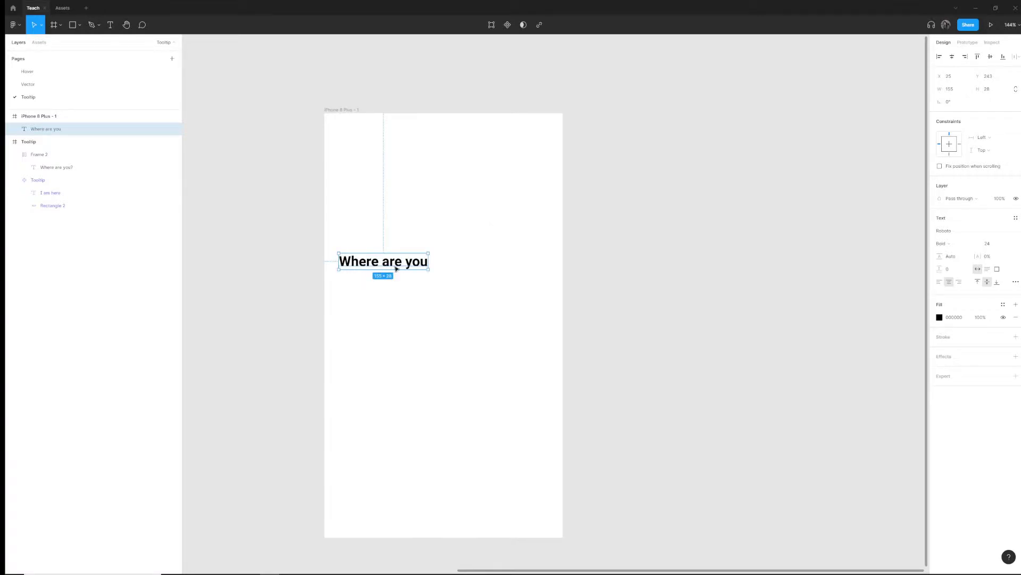
drag(383, 260, 443, 261)
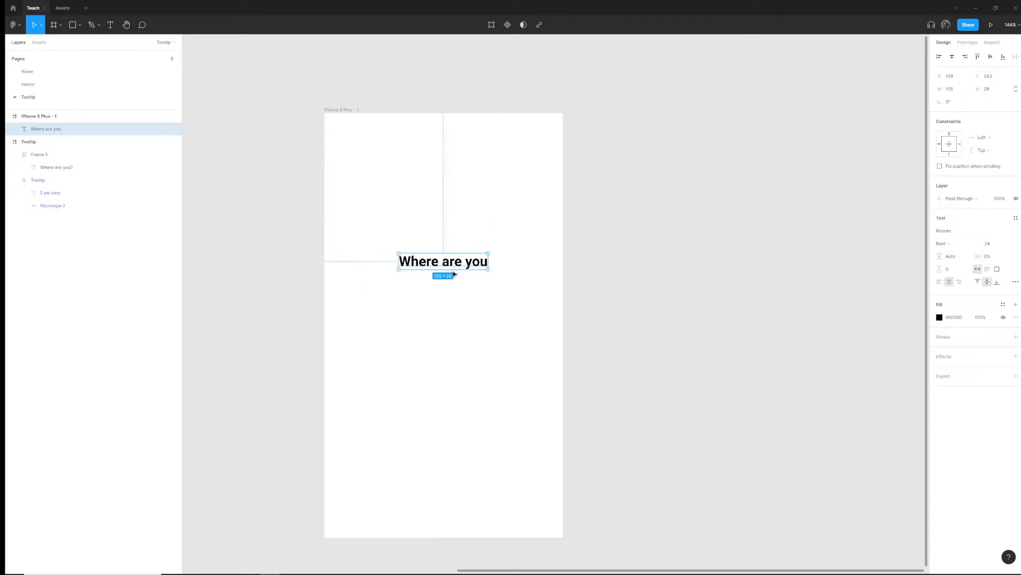
drag(443, 261, 443, 307)
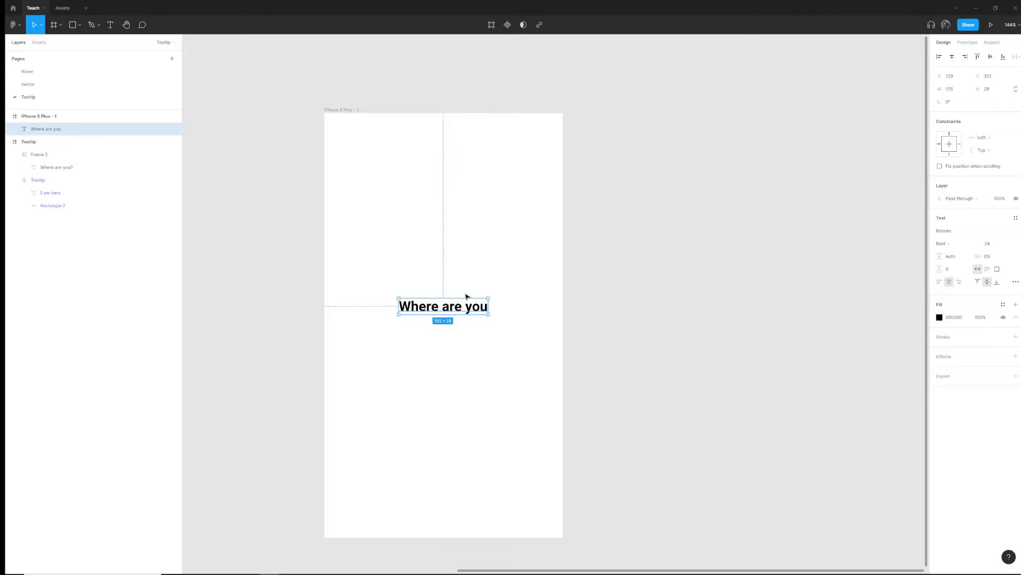
Wrap the text in auto layout with a black fill and white text.
right_click(443, 306)
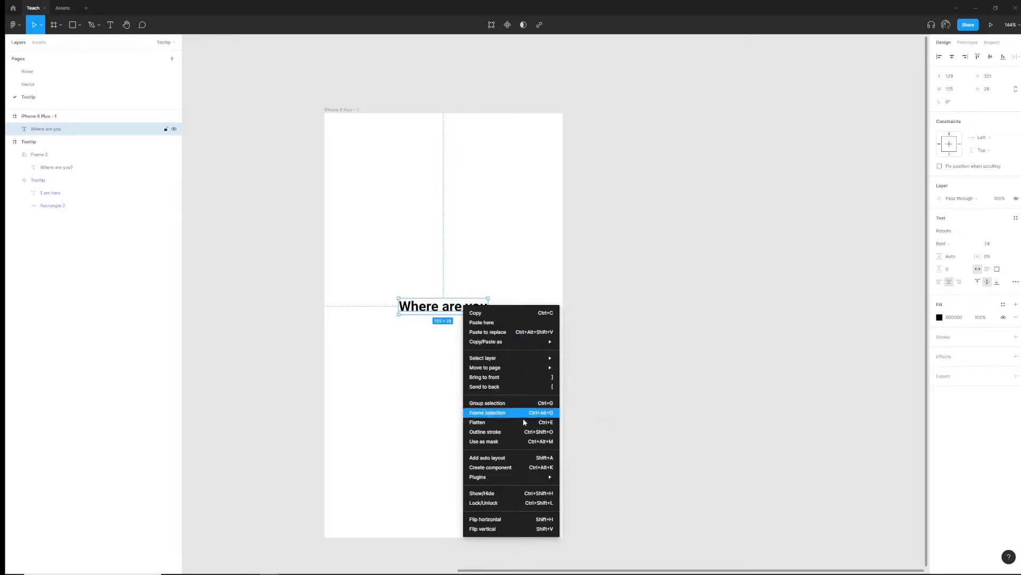
mouse_move(521, 464)
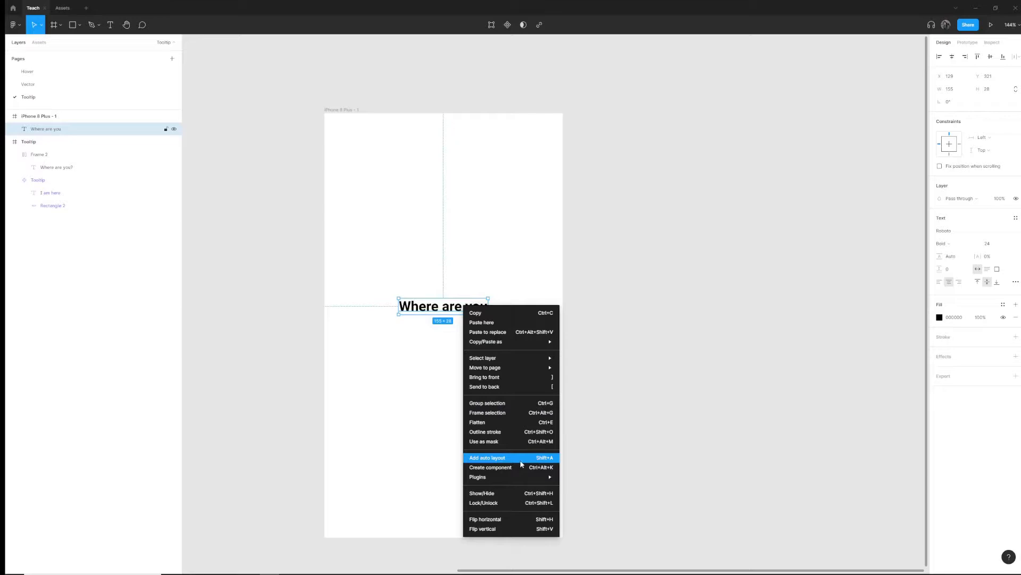
click(487, 458)
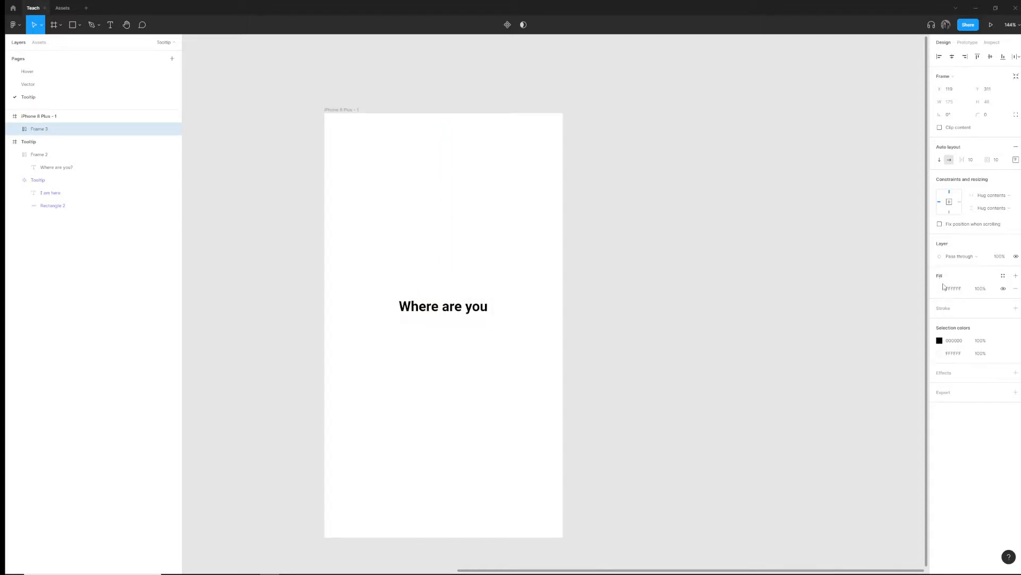
click(940, 288)
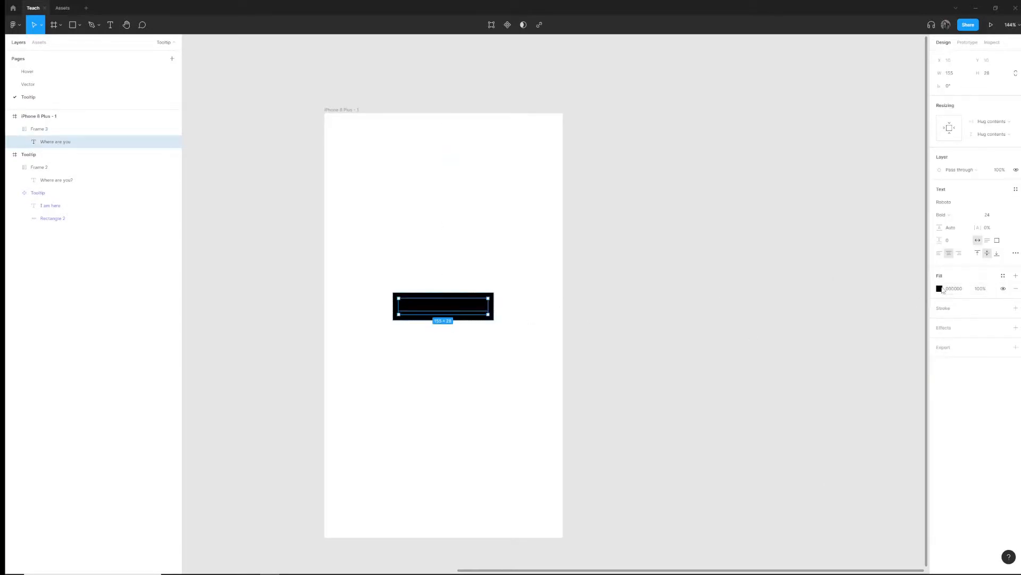
click(939, 288)
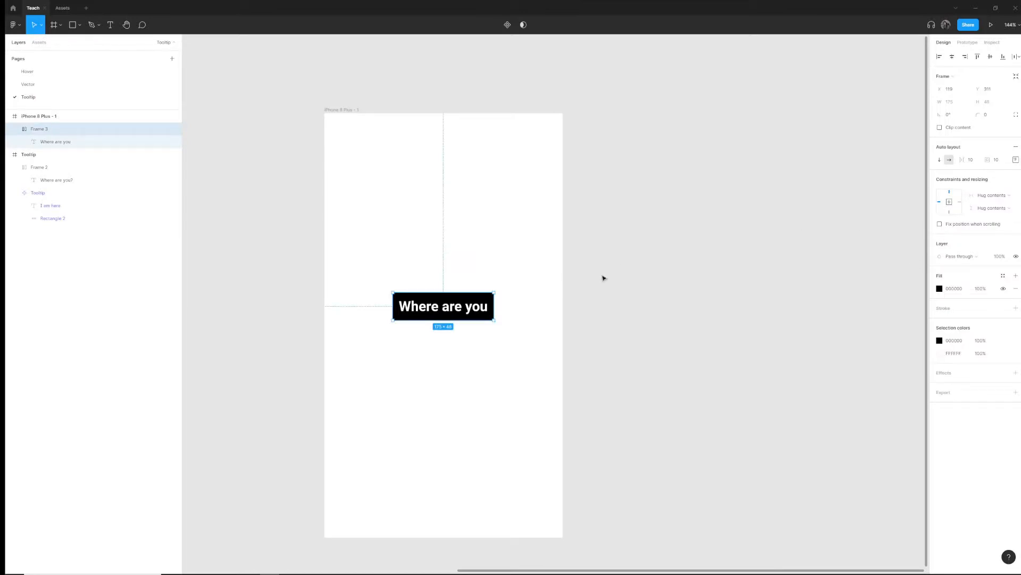
Increase the button padding, set corner radius 4, and move it lower.
click(1003, 159)
text(16)
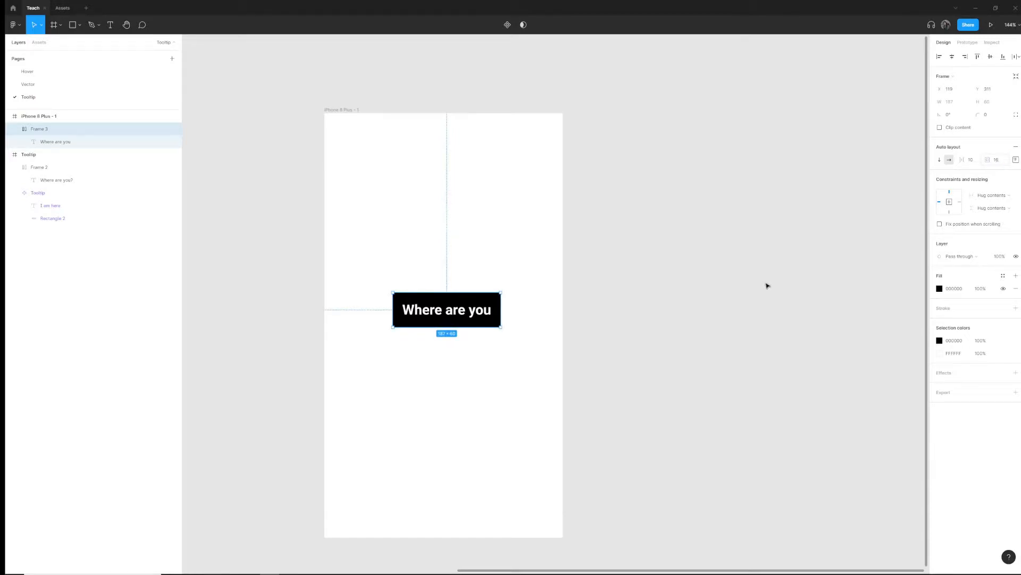
click(991, 114)
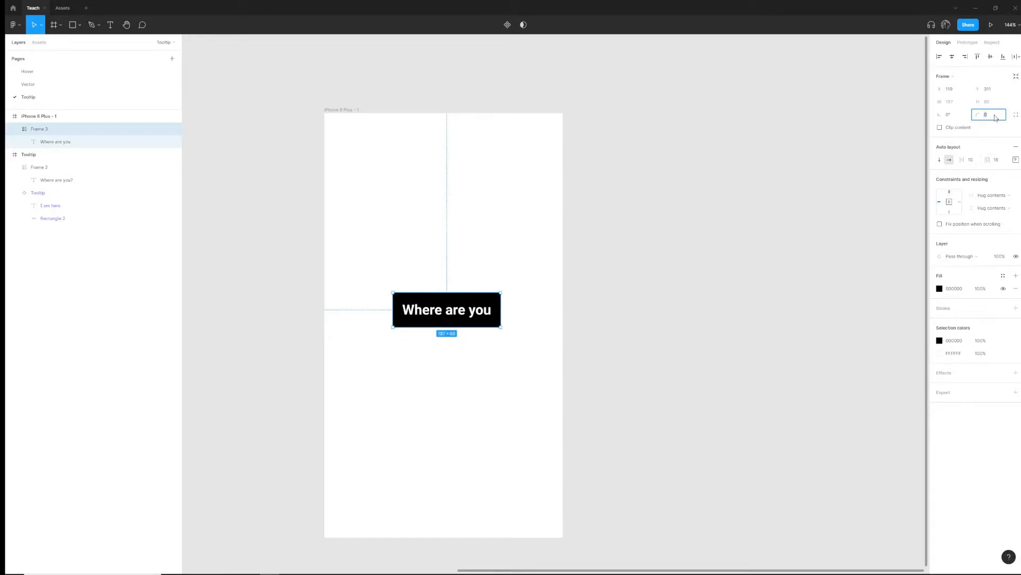
text(4)
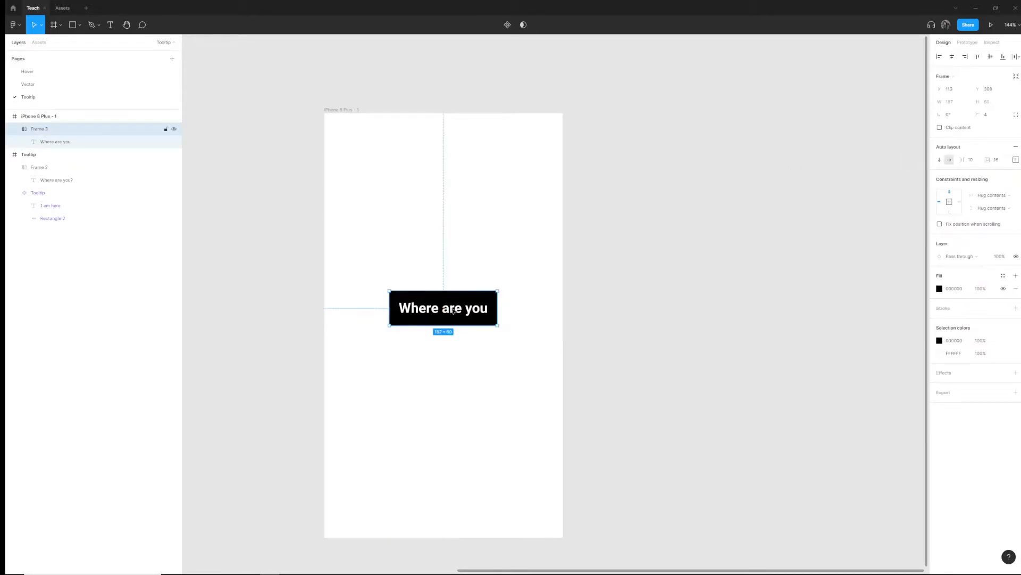
drag(444, 308, 443, 325)
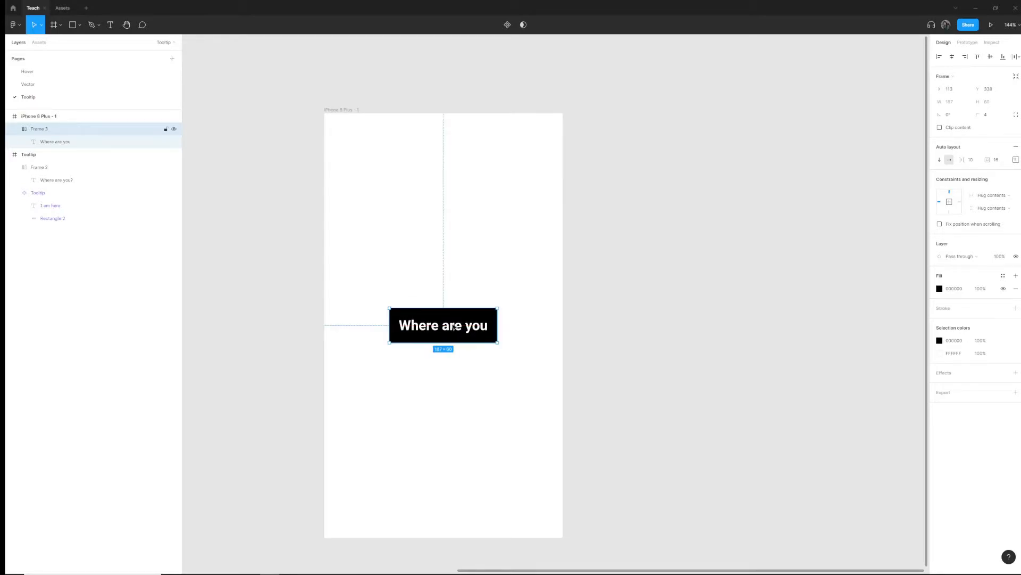
click(487, 222)
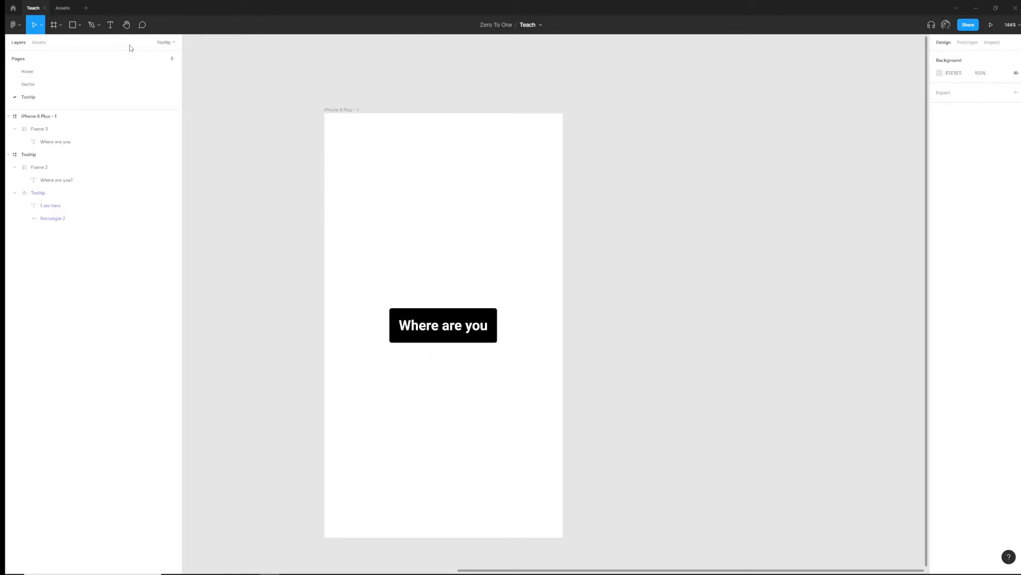
Type 'I am here!' above the button and centre it horizontally over it.
click(110, 25)
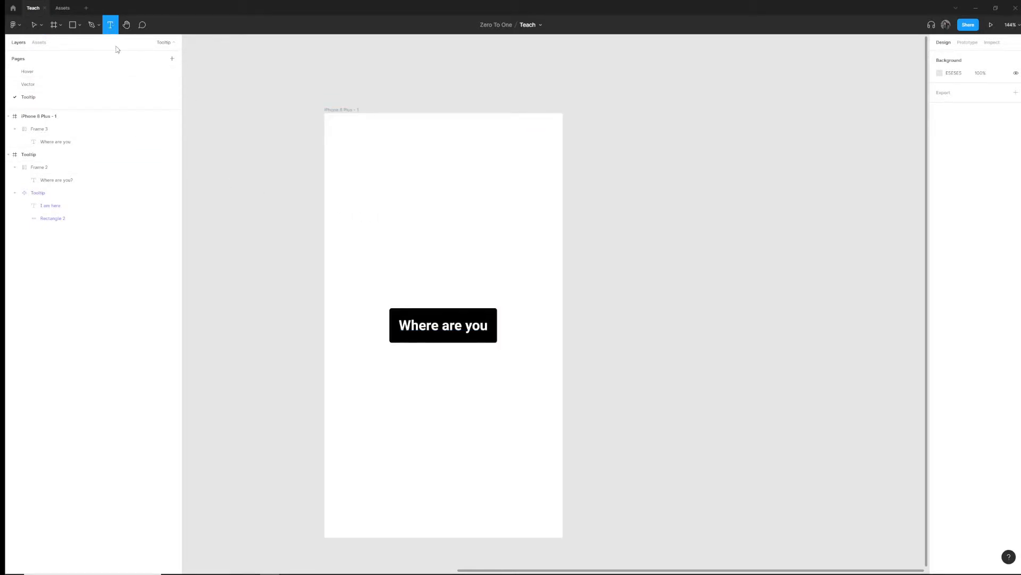
mouse_move(384, 224)
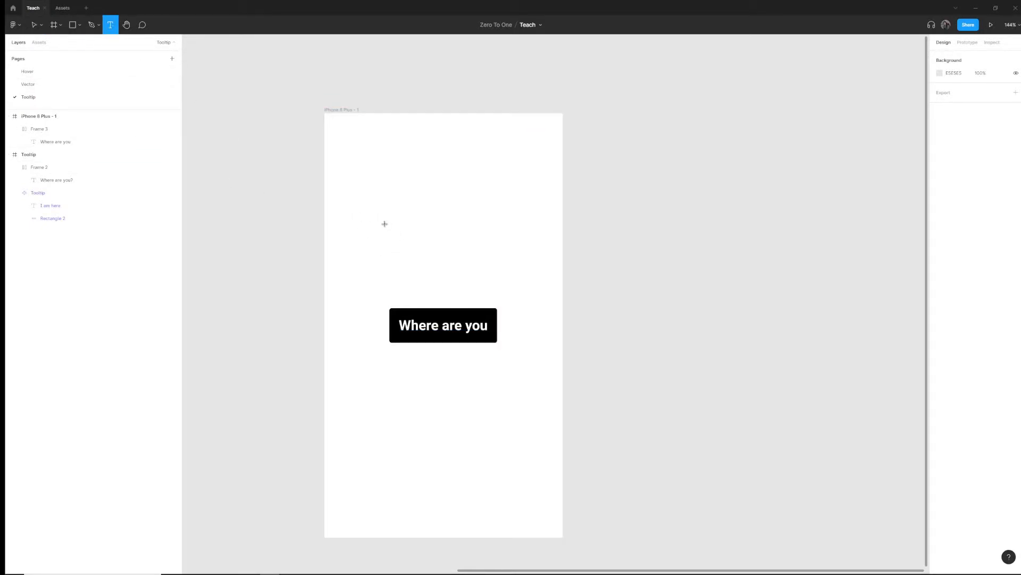
click(385, 223)
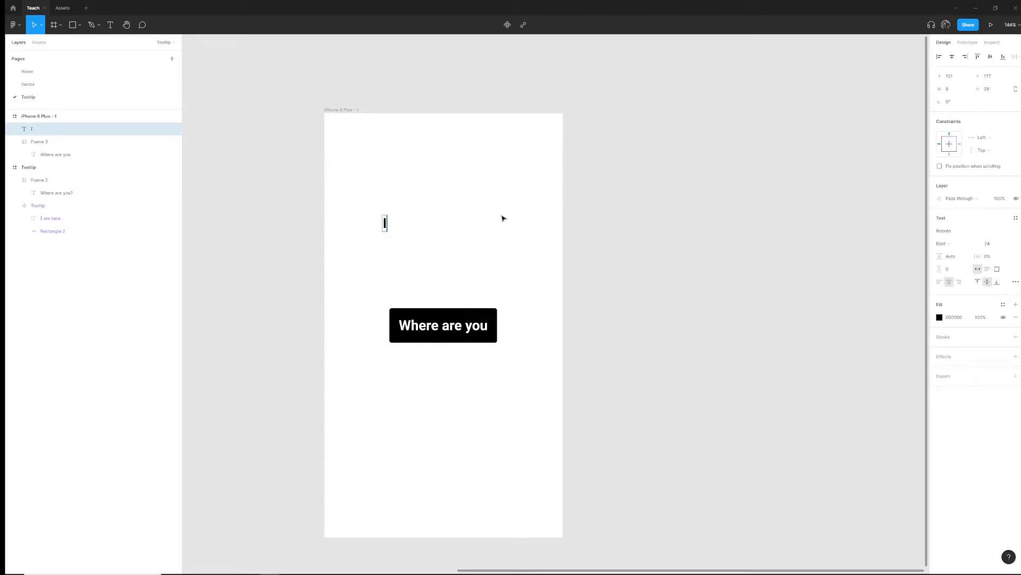
text(I am here!)
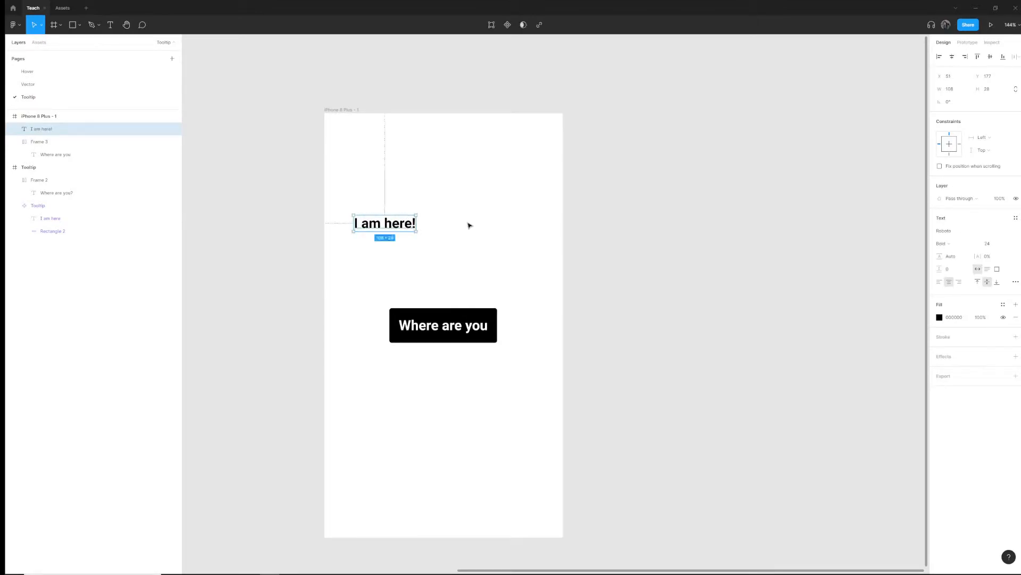
drag(384, 223, 443, 253)
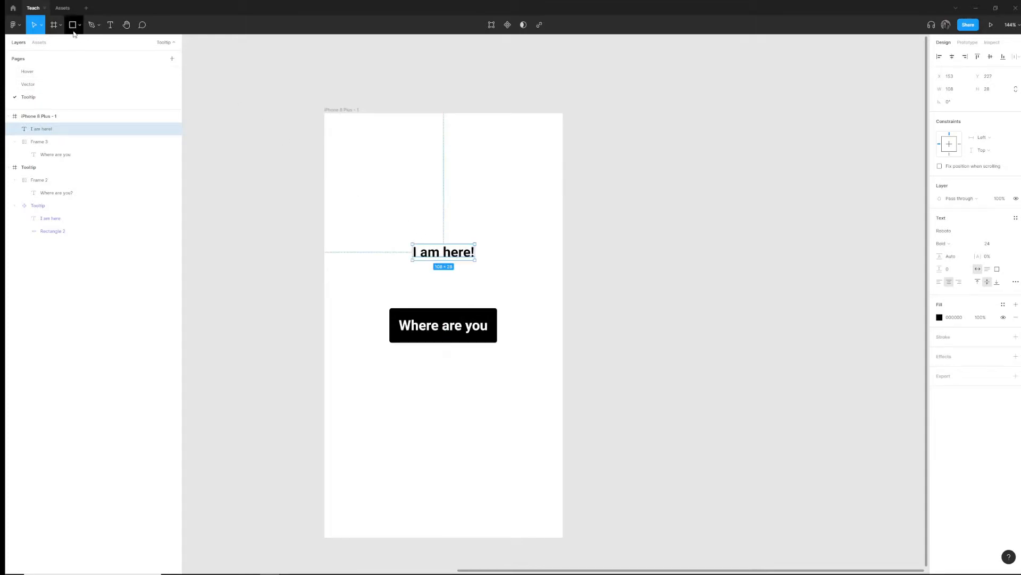
Draw a grey rectangle and narrow it to the button's 187 width.
click(73, 24)
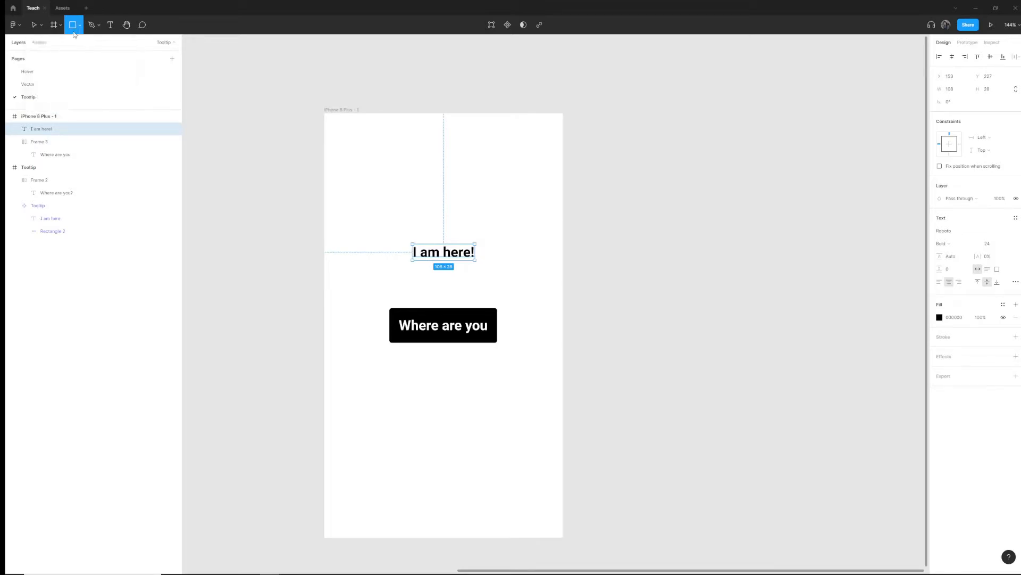
mouse_move(72, 25)
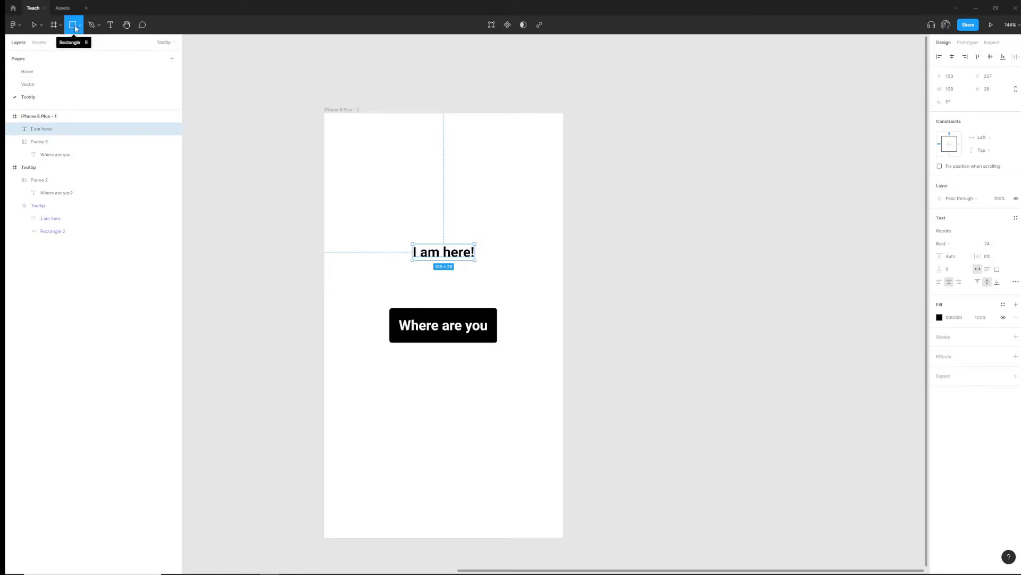
mouse_move(78, 25)
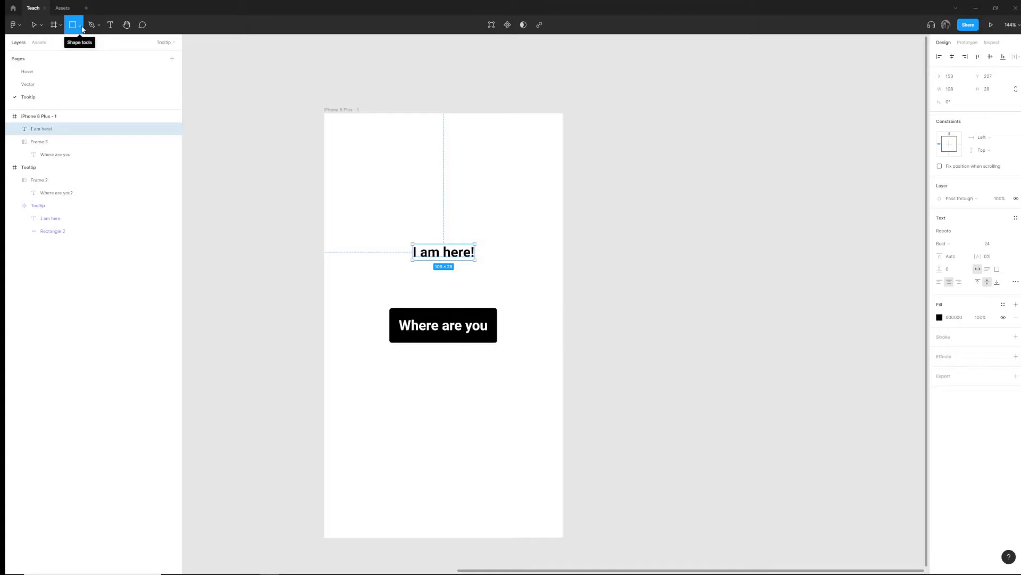
click(78, 24)
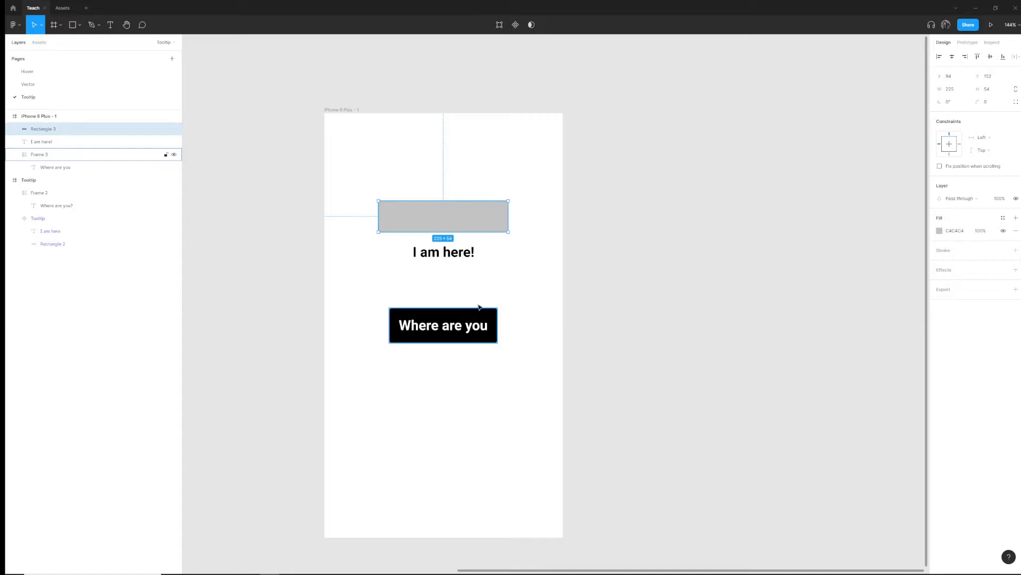
click(443, 325)
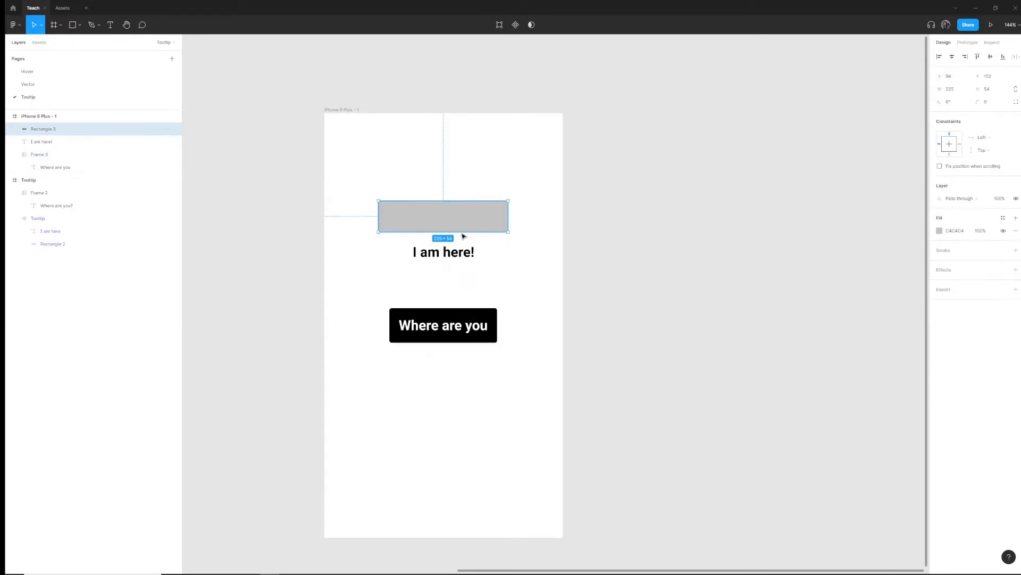
drag(443, 216, 454, 282)
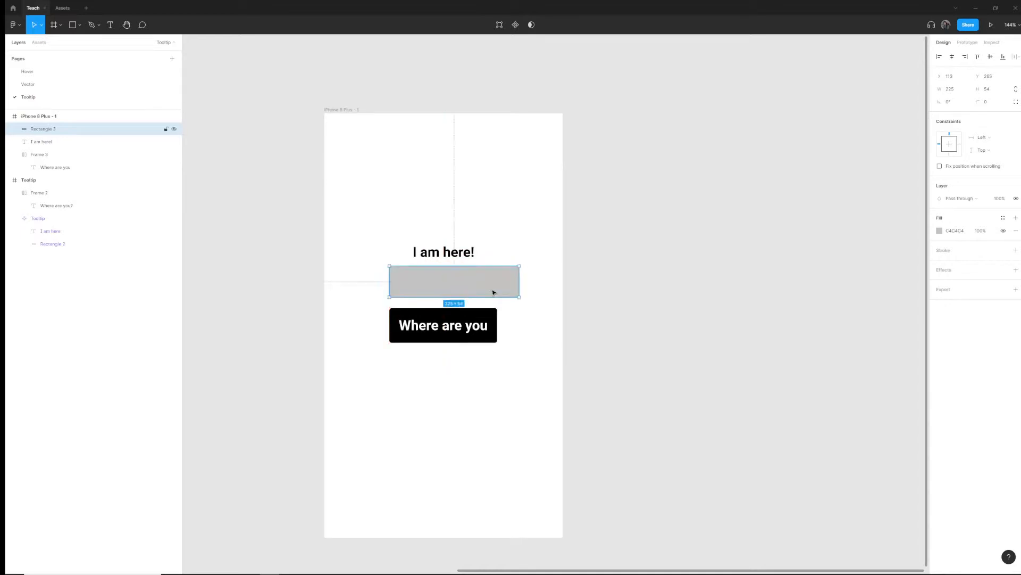
drag(519, 282, 497, 284)
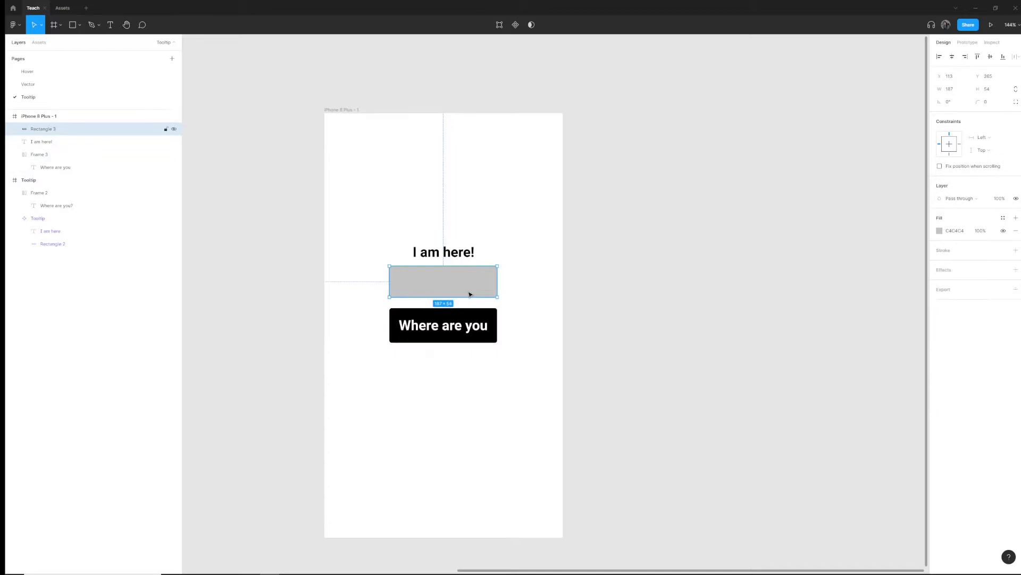
Set the rectangle height to 60 and move it above the 'I am here!' text.
click(986, 89)
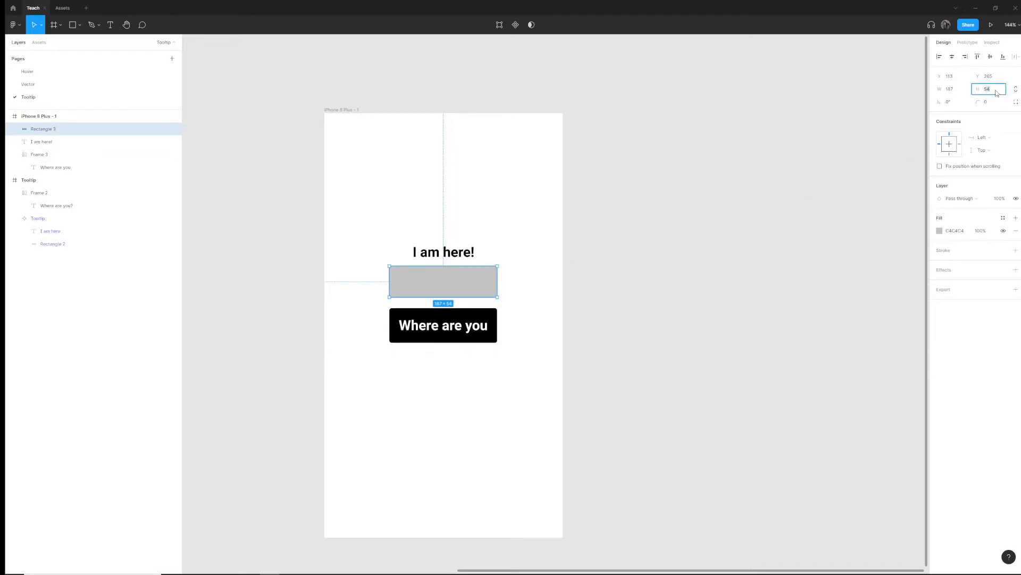
click(483, 221)
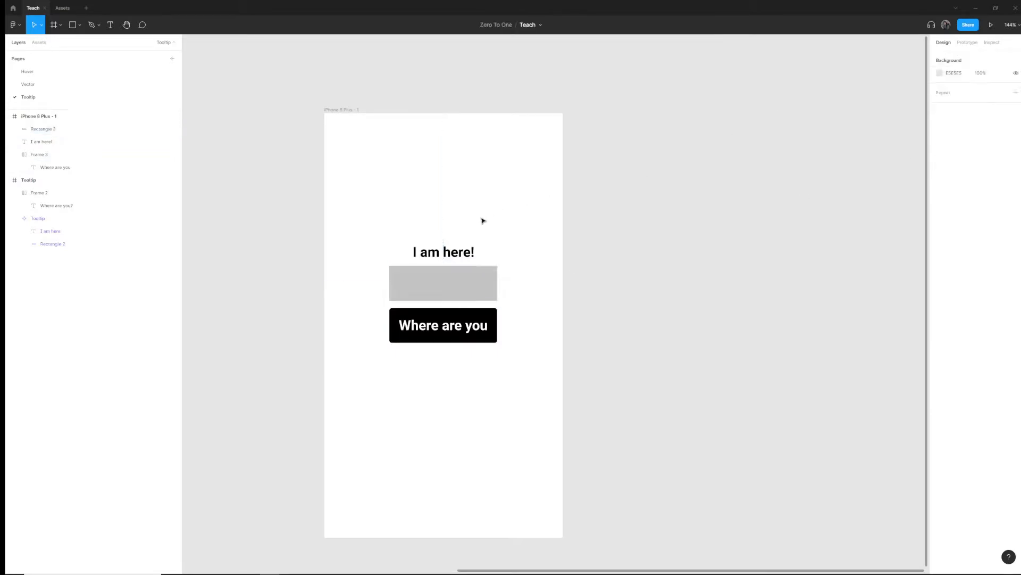
click(443, 283)
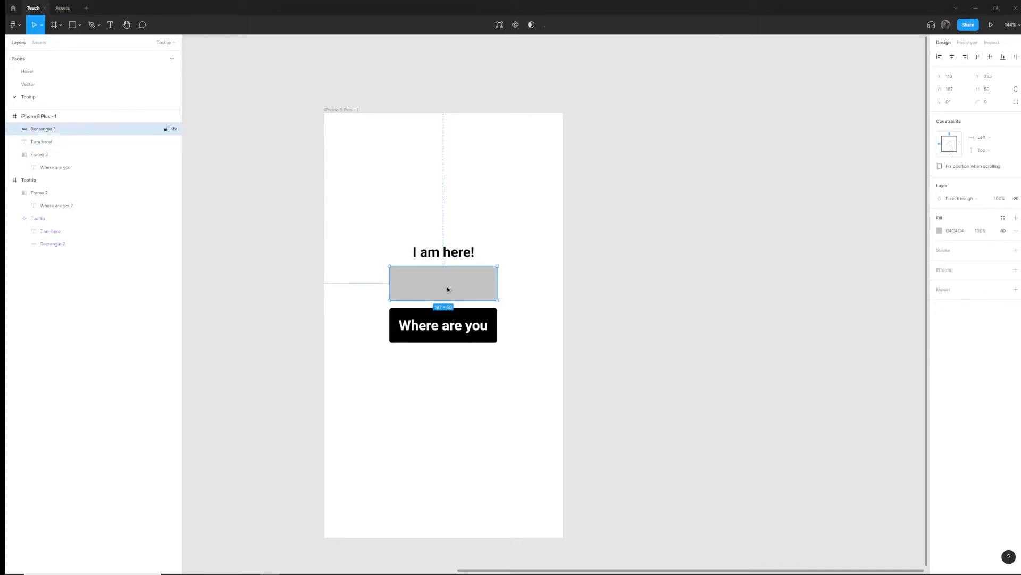
drag(443, 282, 443, 188)
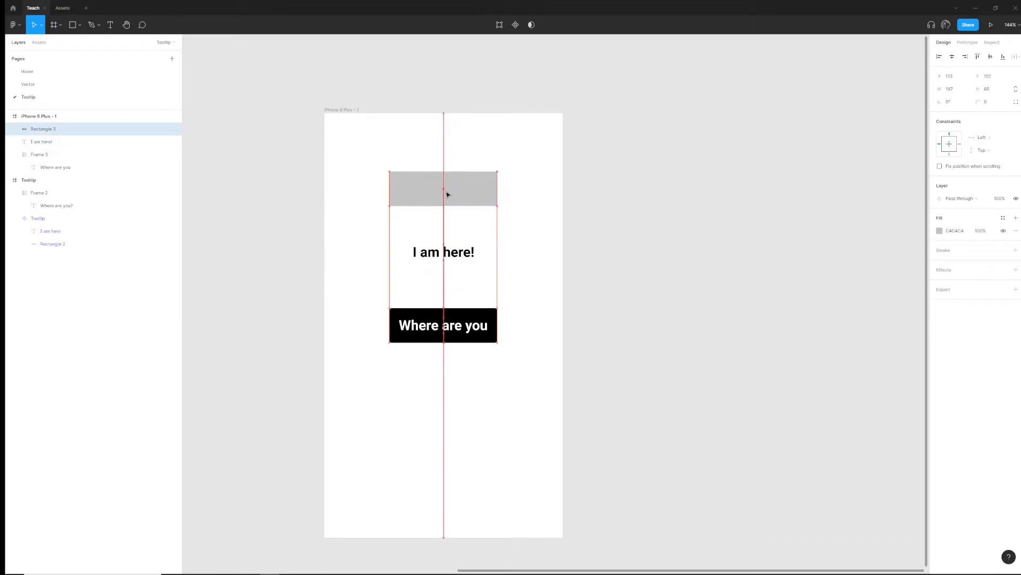
click(444, 191)
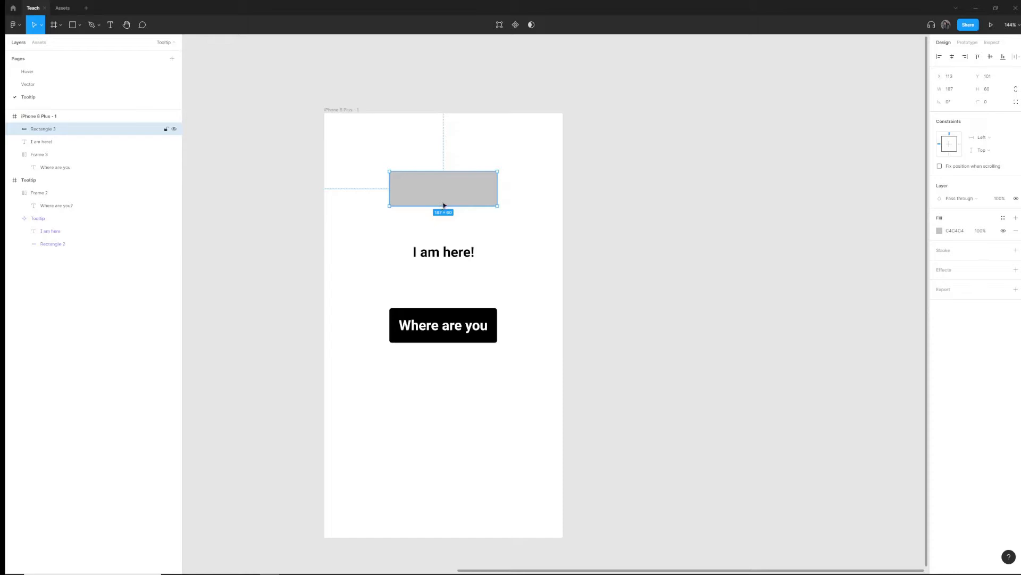
mouse_move(459, 184)
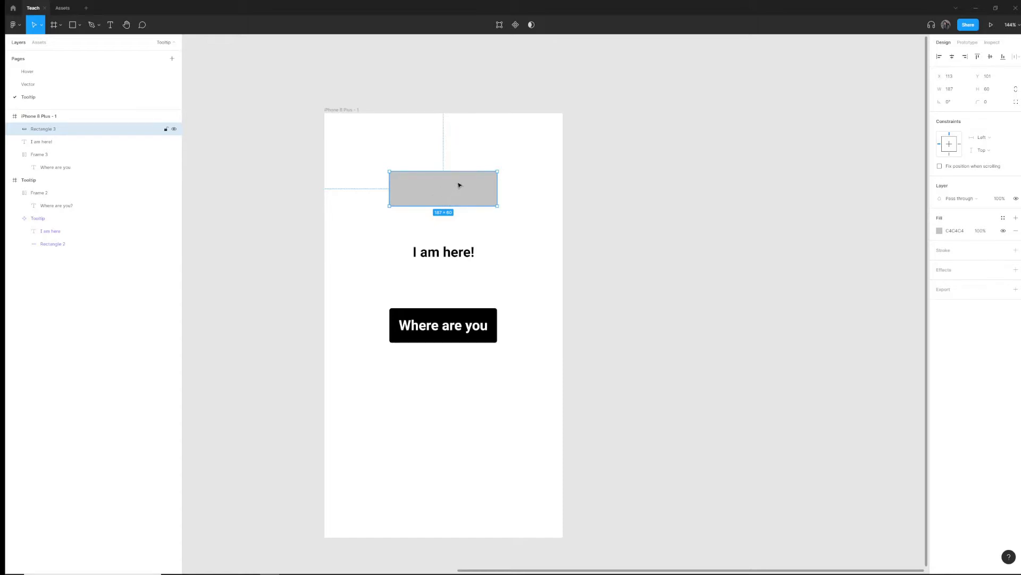
mouse_move(499, 24)
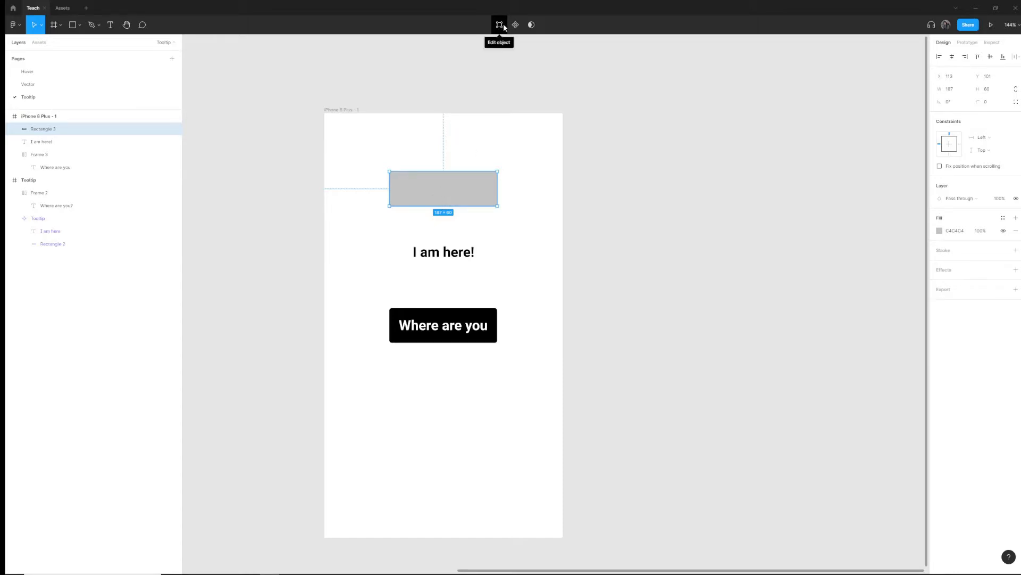
Add points on the rectangle's bottom edge and pull the centre point down into a pointer.
click(497, 24)
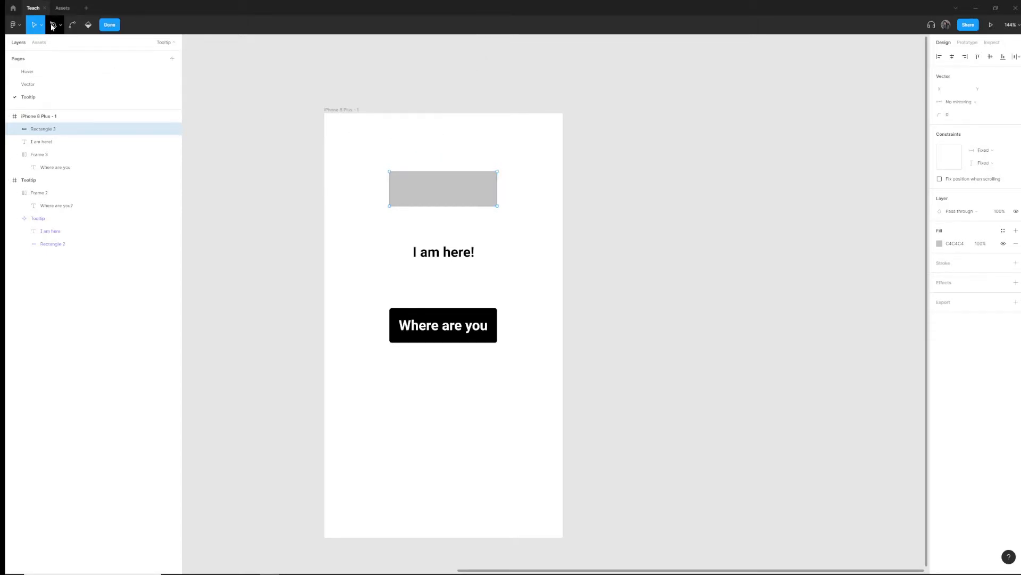
click(56, 25)
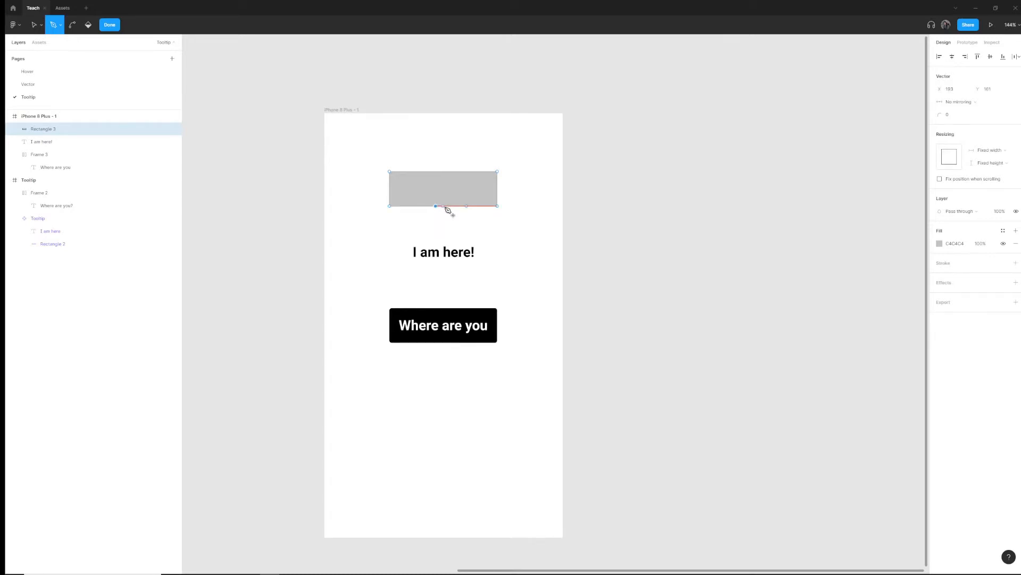
drag(436, 206, 458, 207)
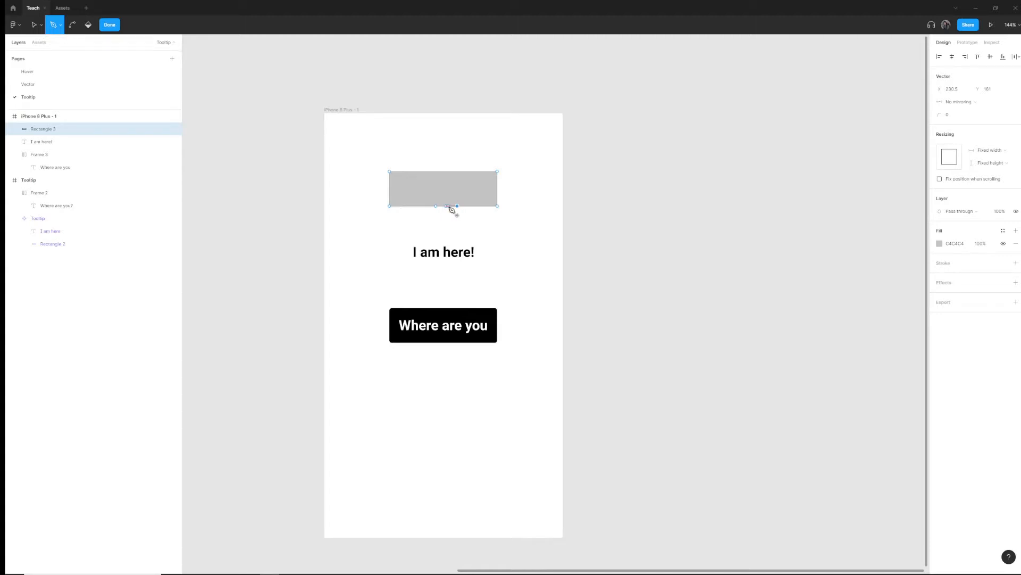
mouse_move(34, 25)
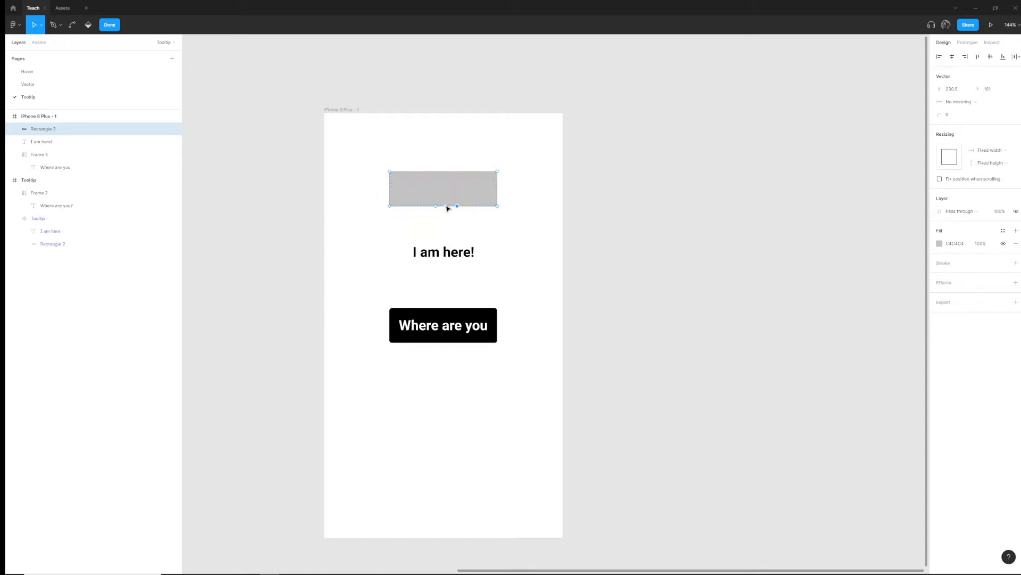
mouse_move(438, 211)
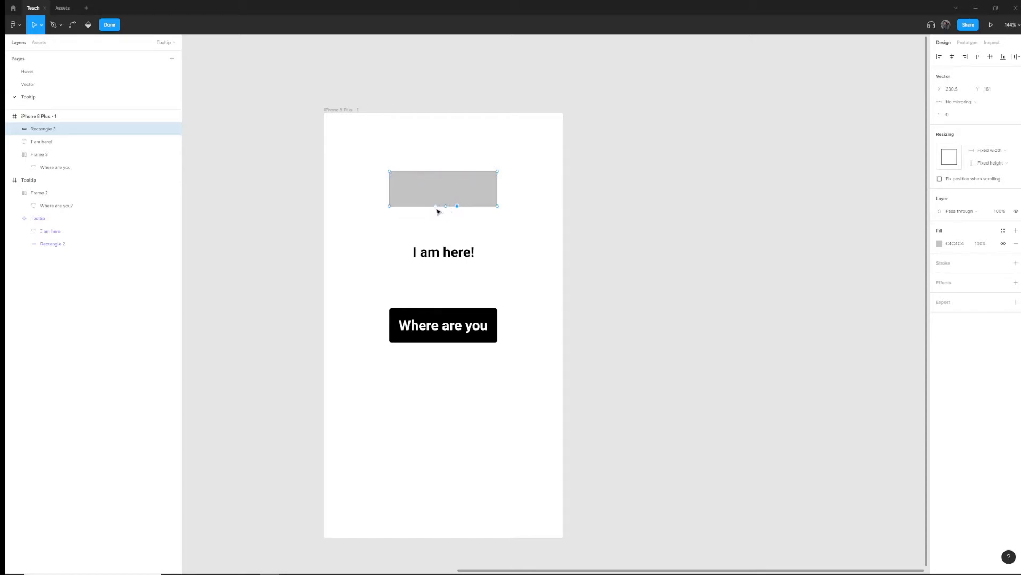
mouse_move(447, 212)
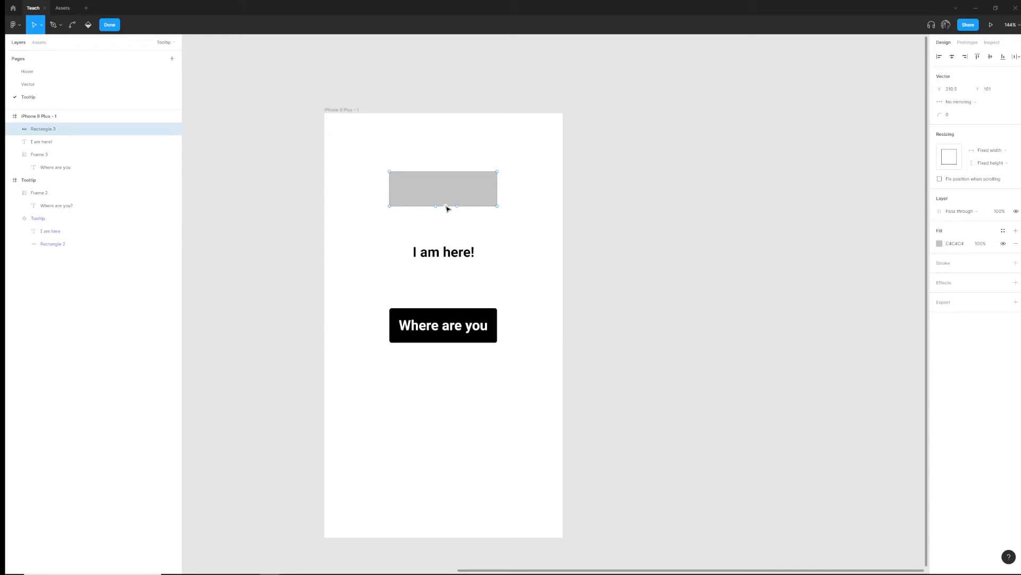
drag(446, 205, 448, 221)
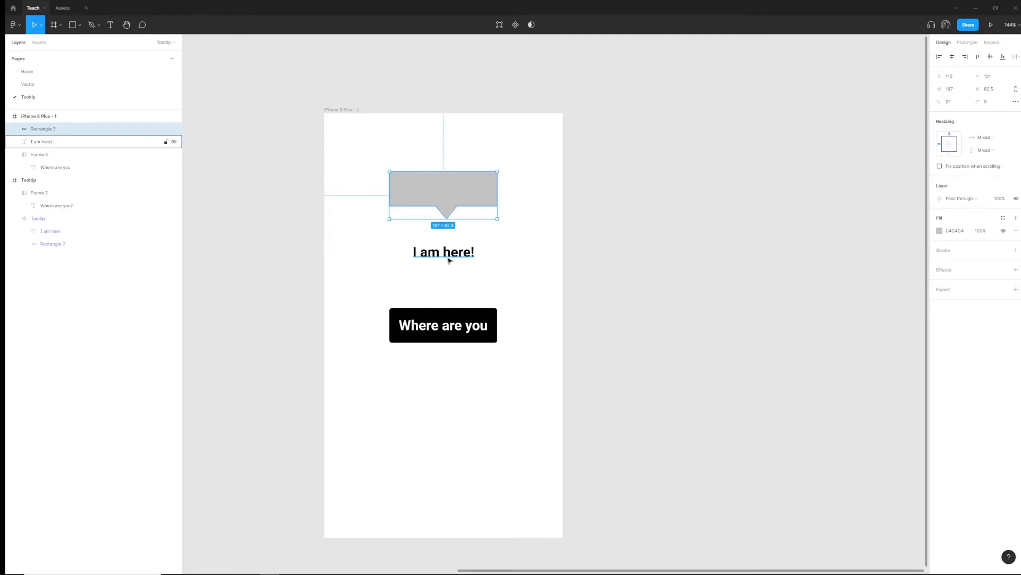
Move 'I am here!' into the grey bubble, bring it in front, and centre it.
click(443, 251)
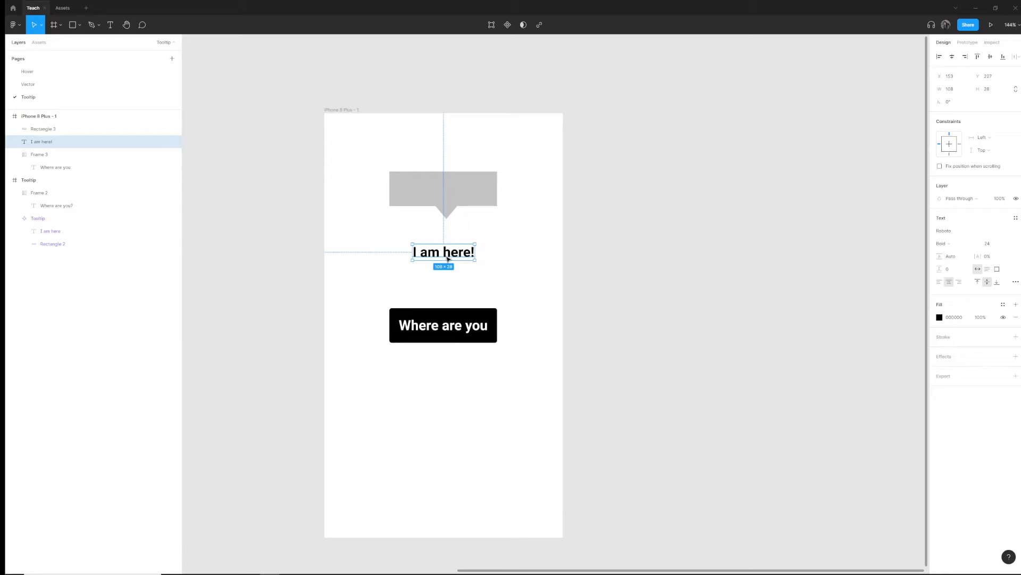
drag(443, 252, 447, 190)
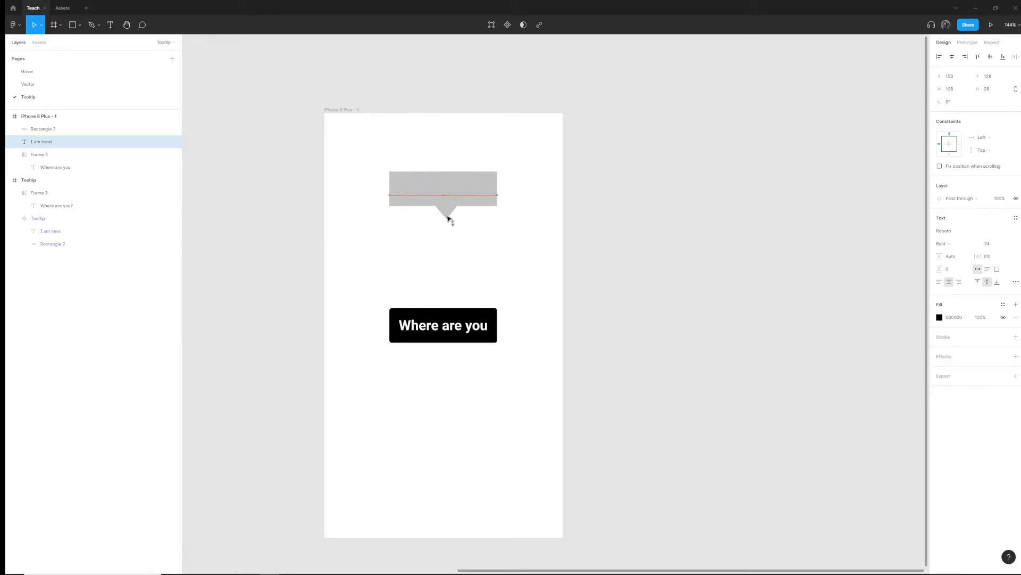
right_click(444, 230)
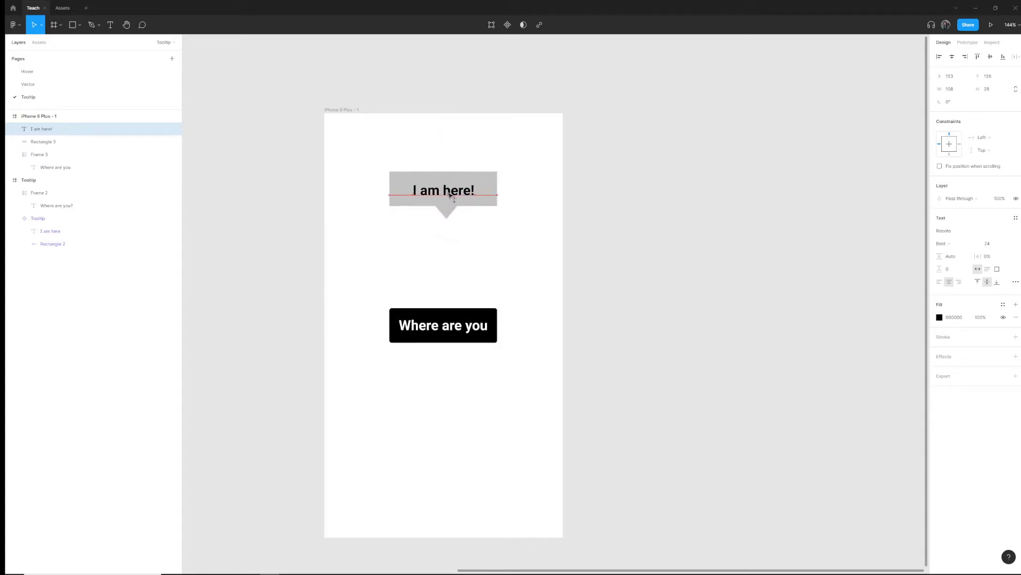
click(444, 190)
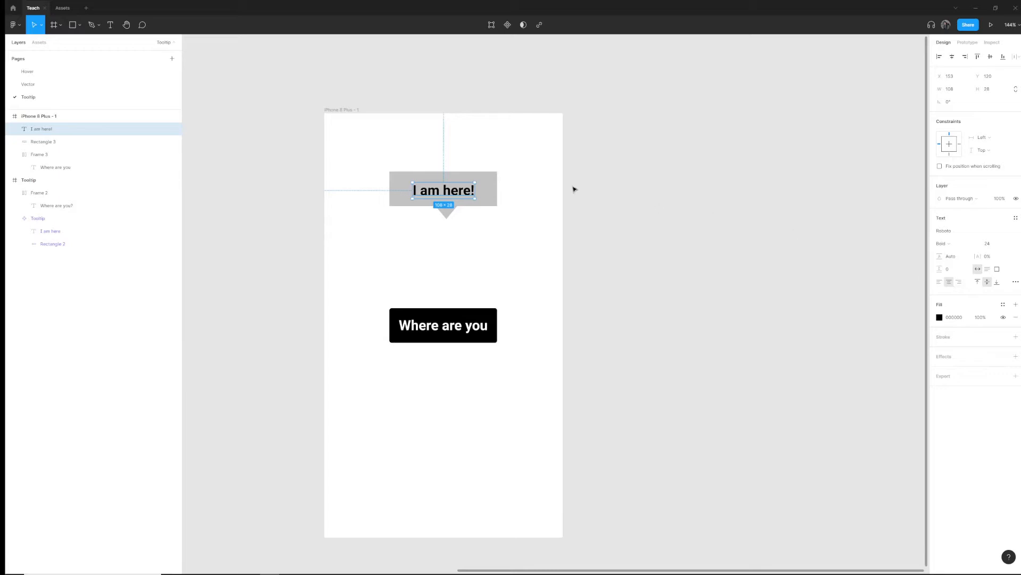
drag(443, 190, 443, 186)
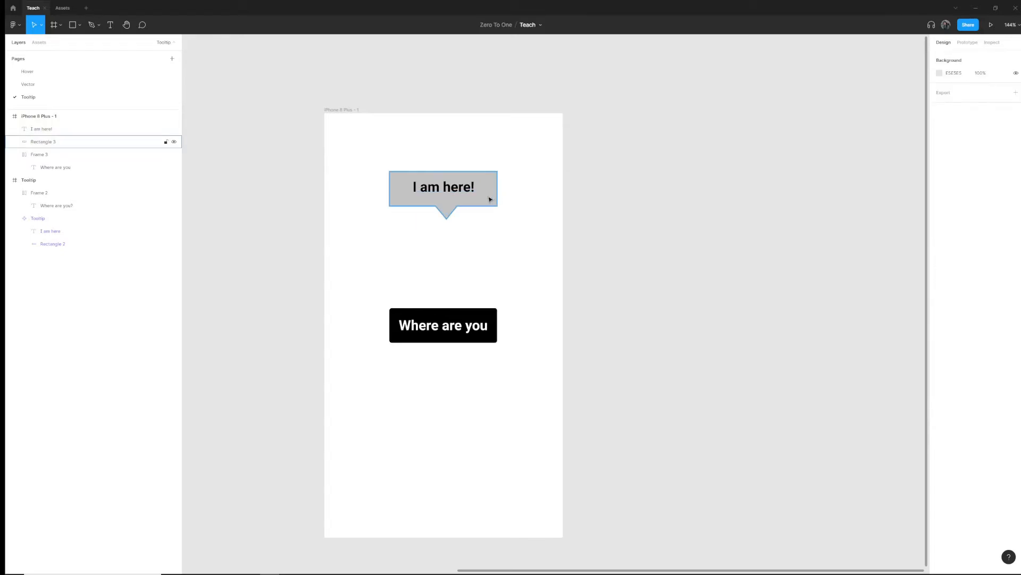
click(444, 187)
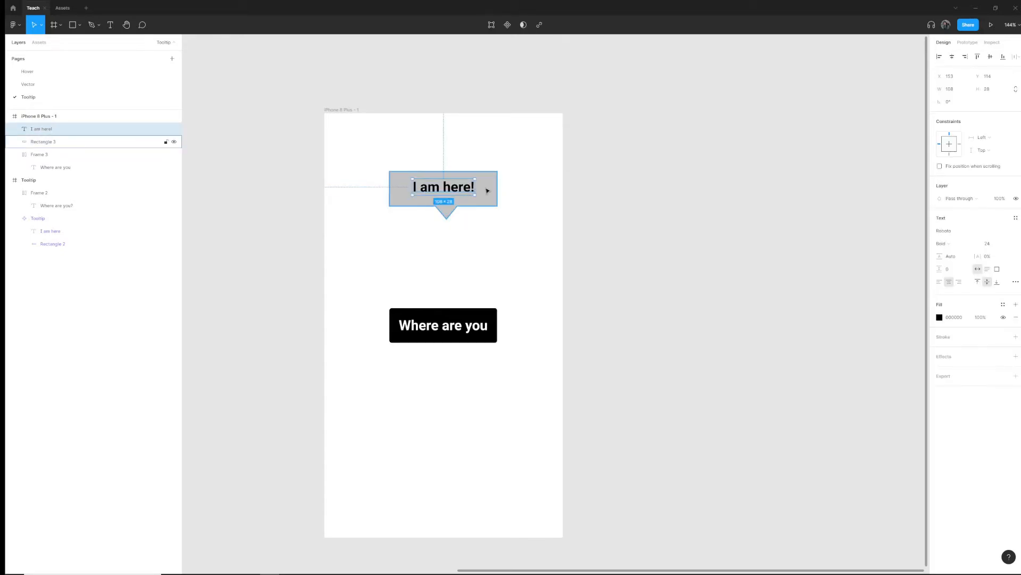
right_click(450, 191)
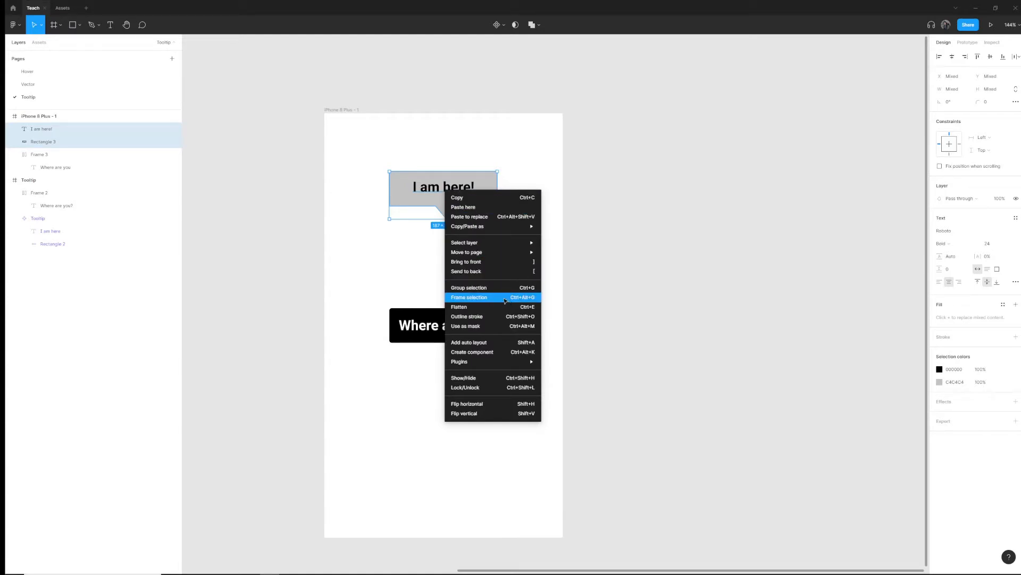
Frame the text and bubble with radius 4 and fill the tooltip shape purple.
click(468, 297)
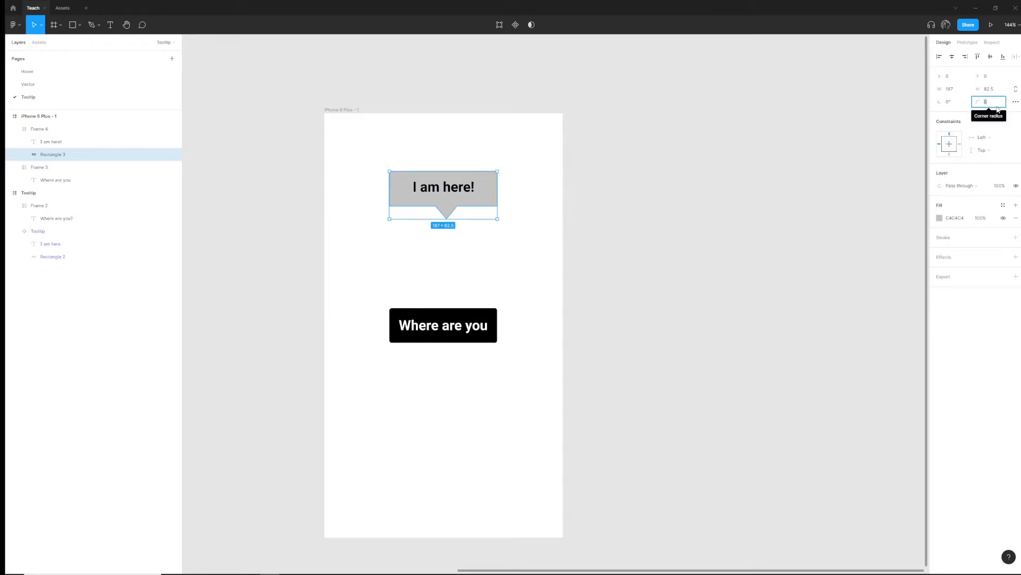
text(4)
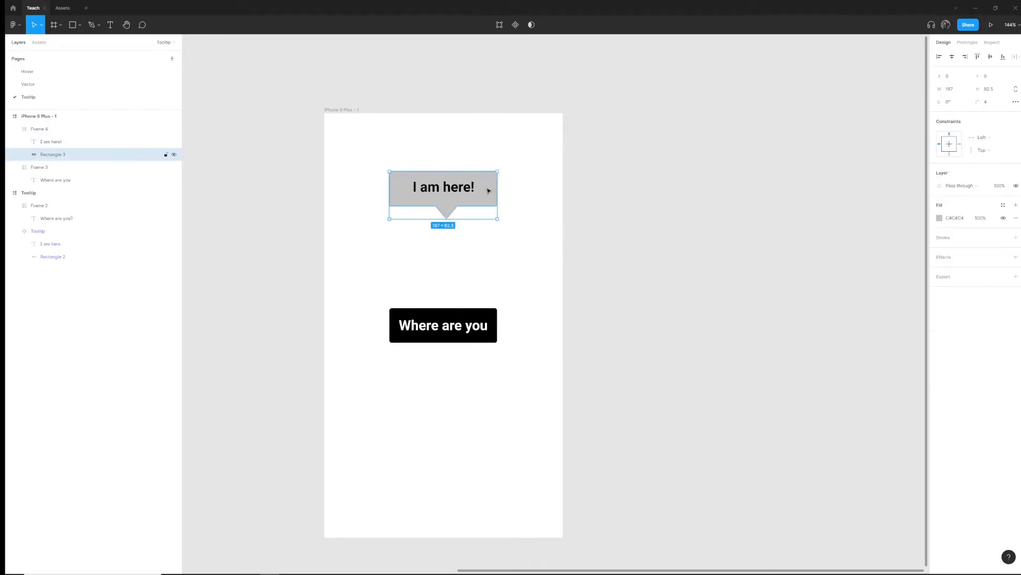
click(939, 218)
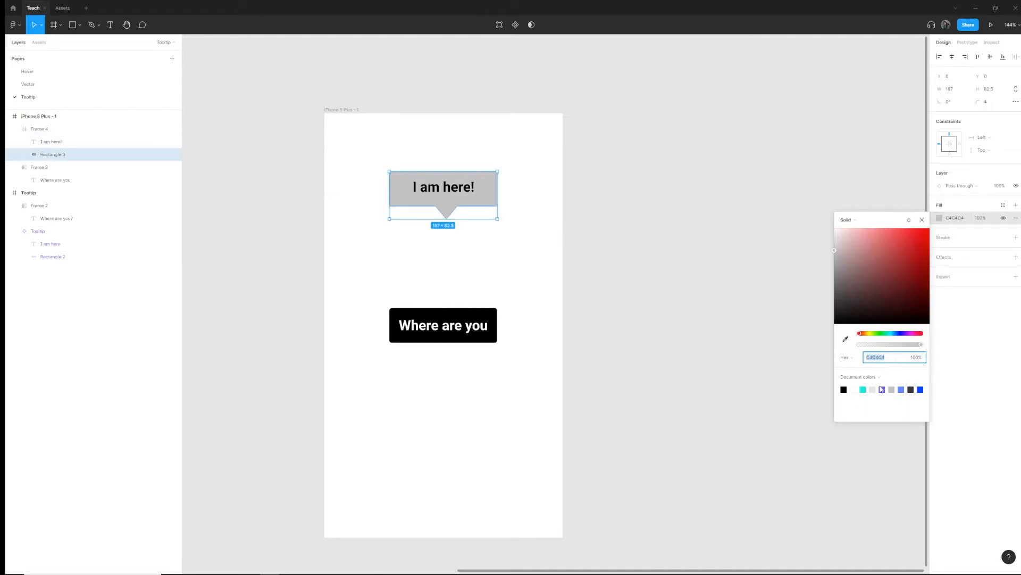
click(900, 389)
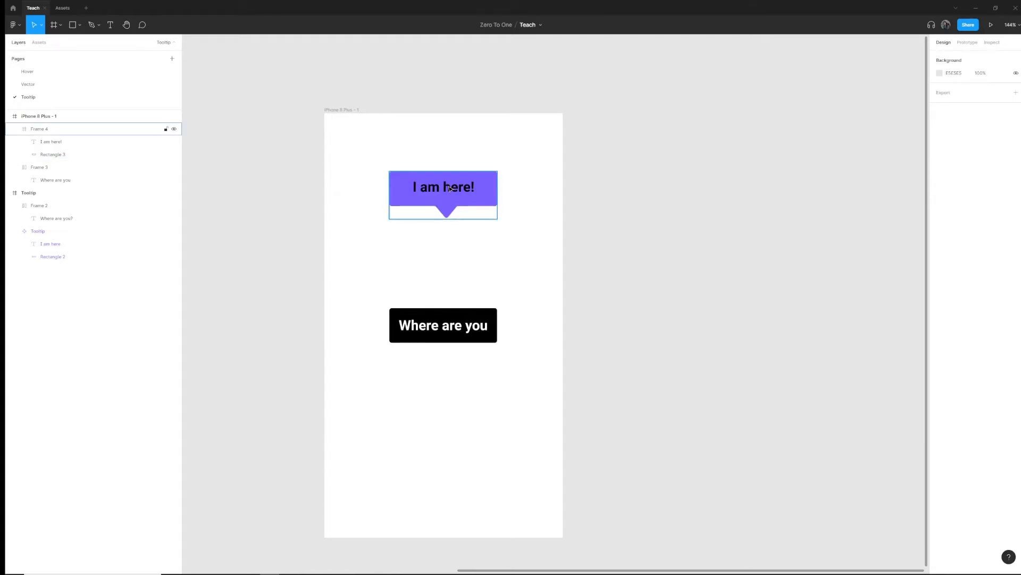
Set the 'I am here!' text fill to white.
click(444, 187)
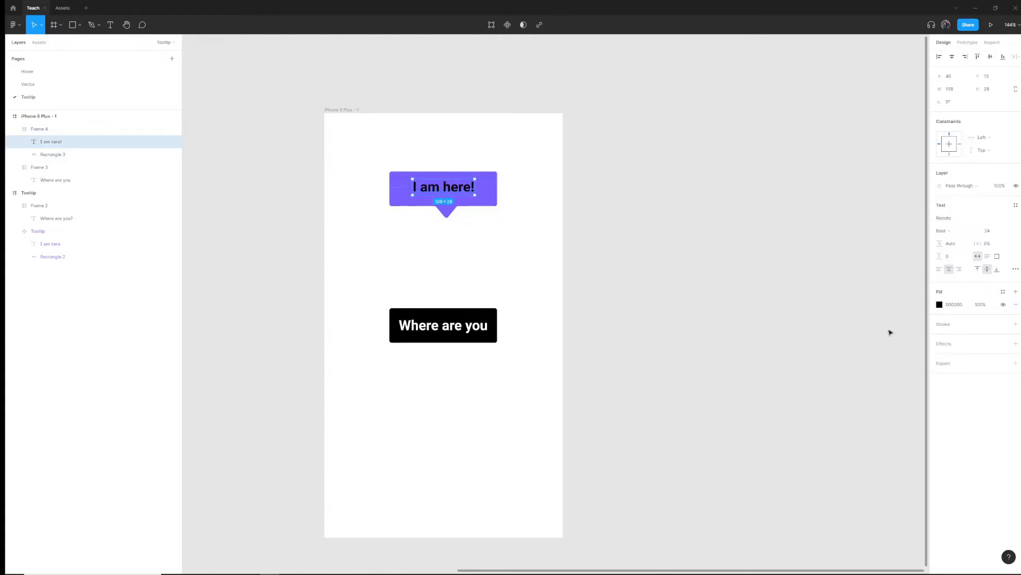
click(954, 305)
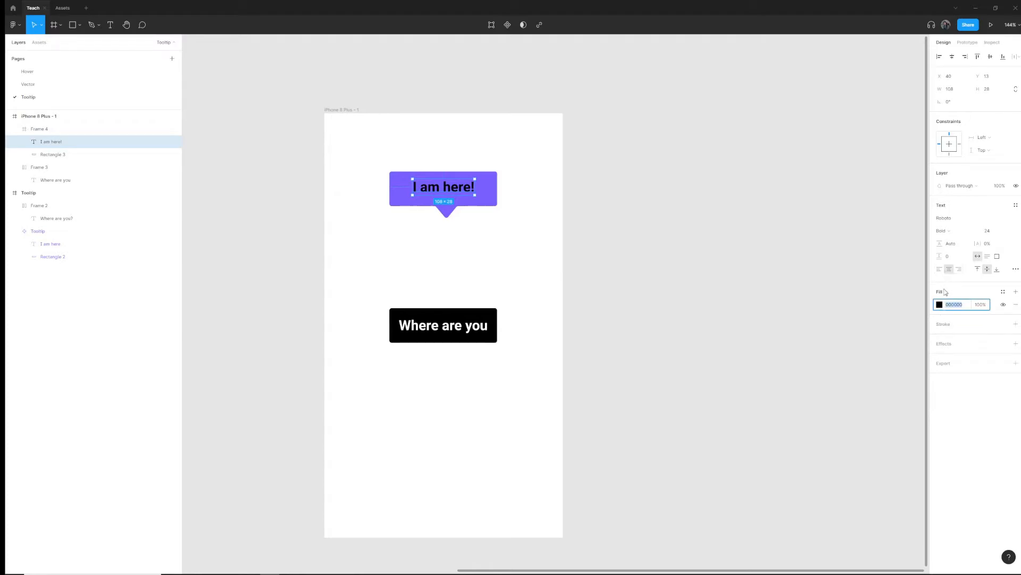
click(939, 304)
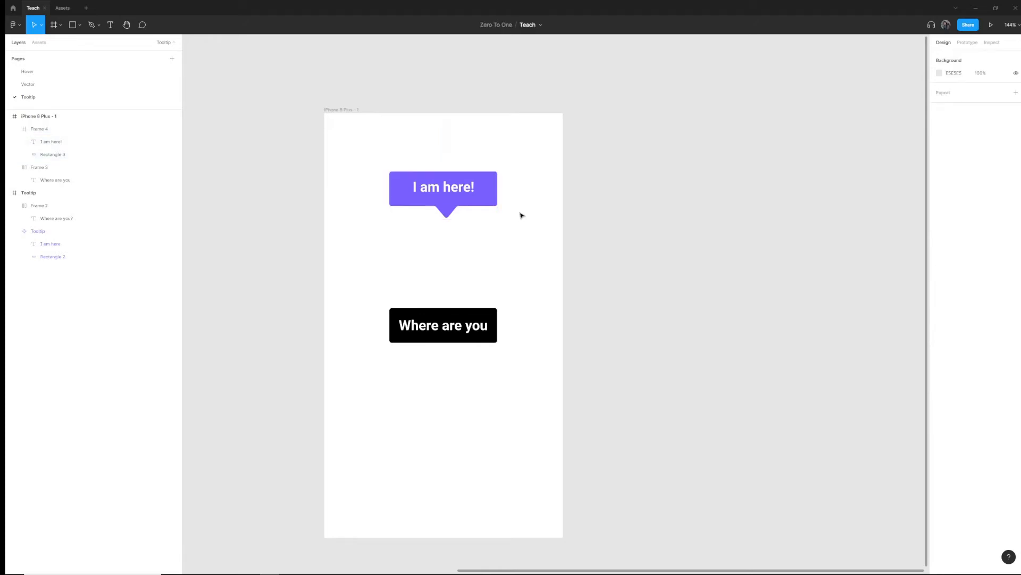
mouse_move(397, 363)
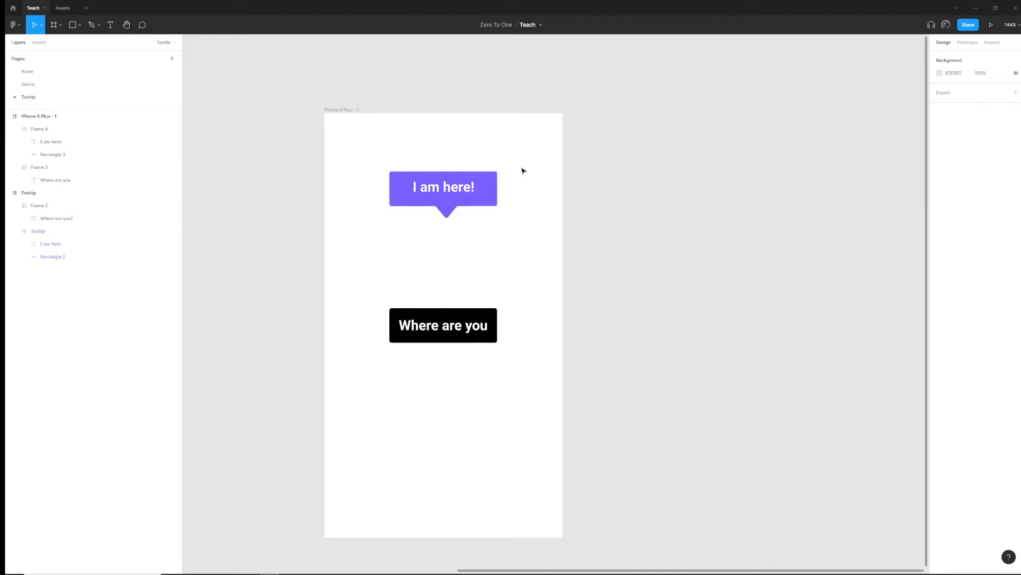
Reposition the tooltip frame so its pointer sits just above the 'Where are you' button.
click(443, 187)
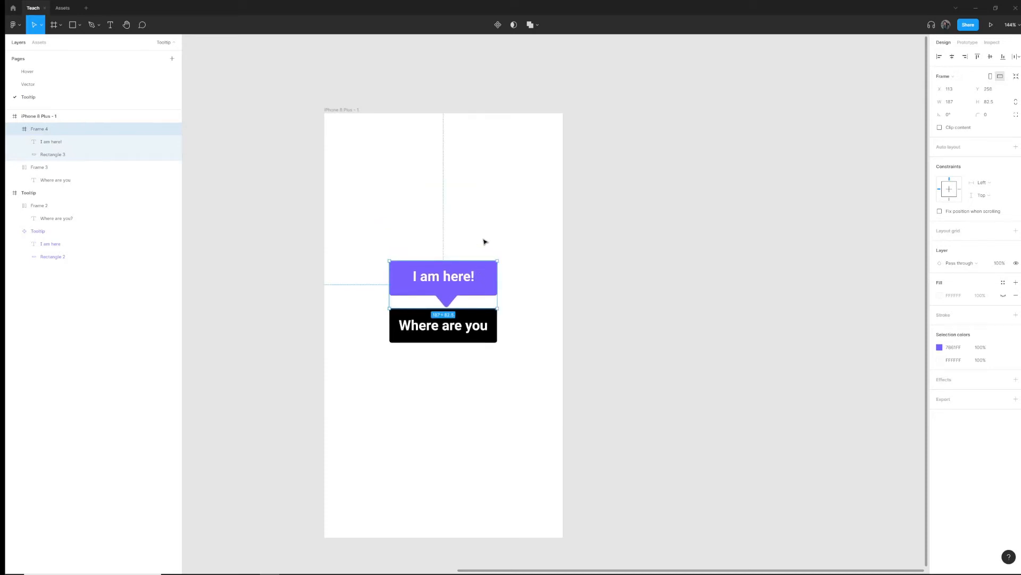
click(605, 203)
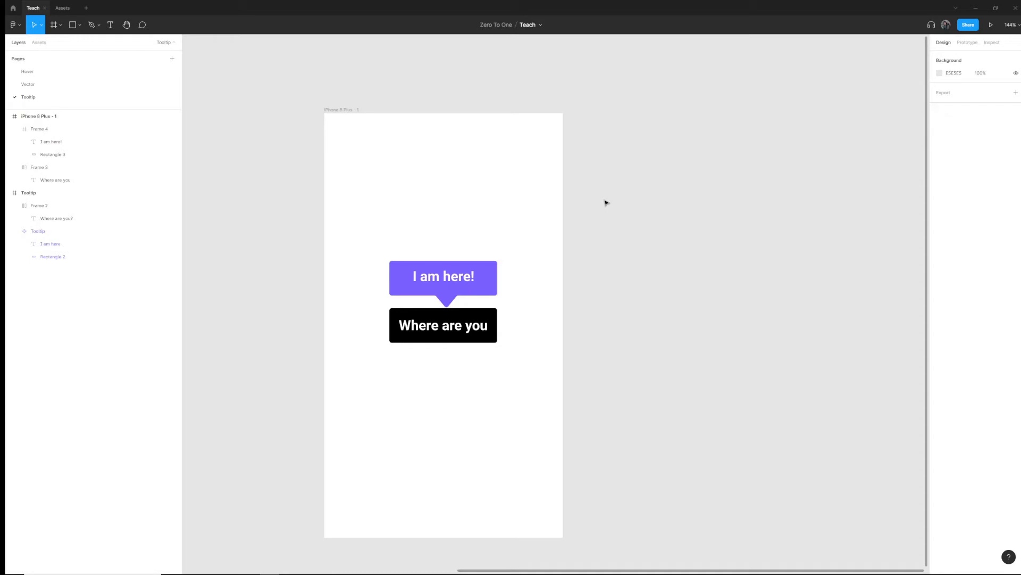
mouse_move(595, 206)
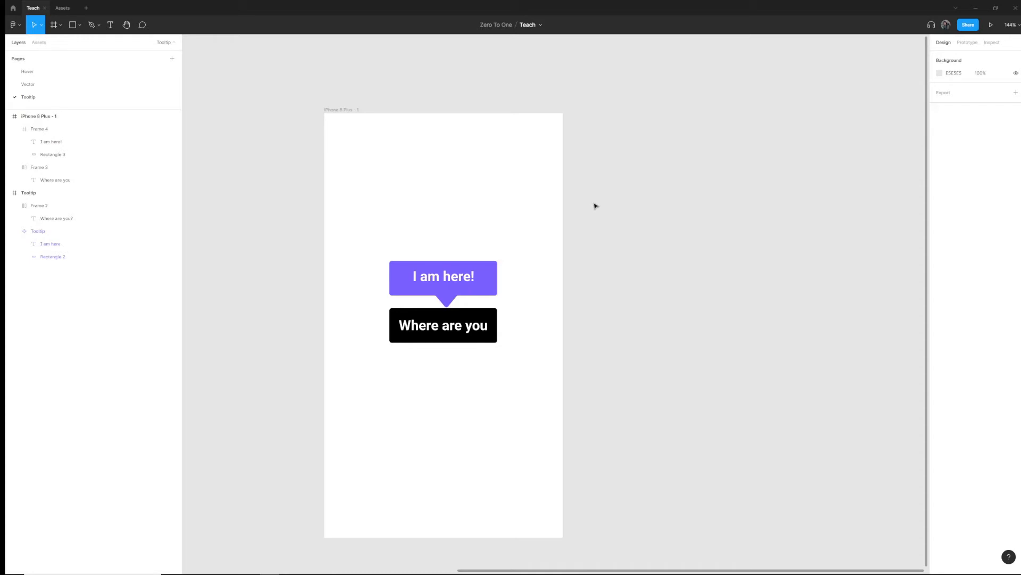
click(443, 325)
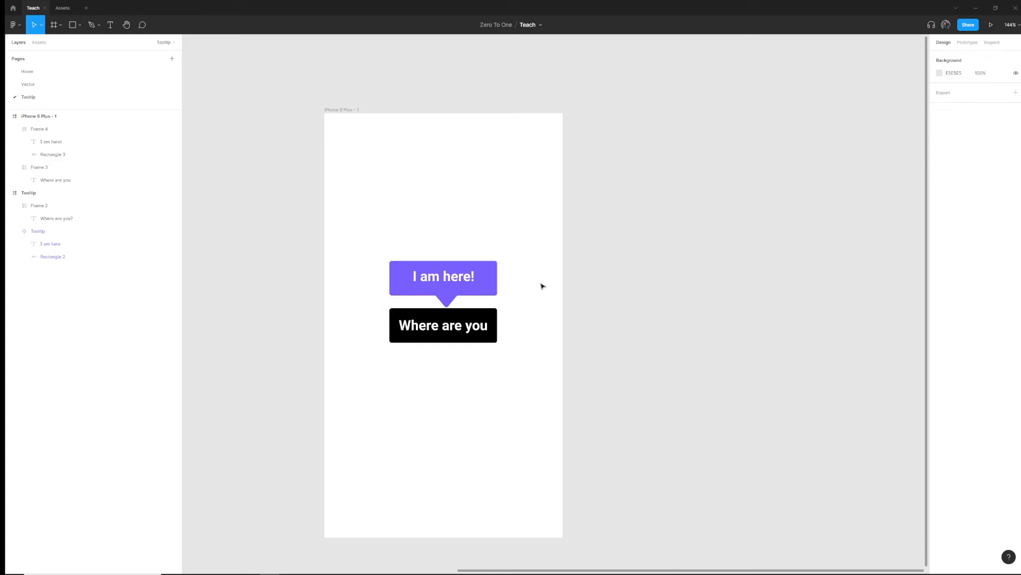
mouse_move(557, 319)
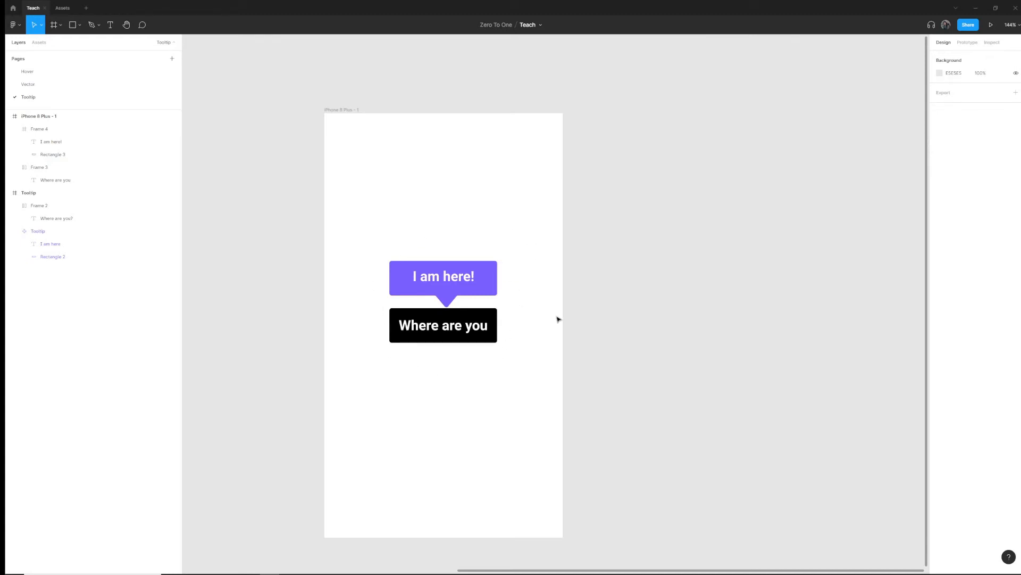
mouse_move(592, 343)
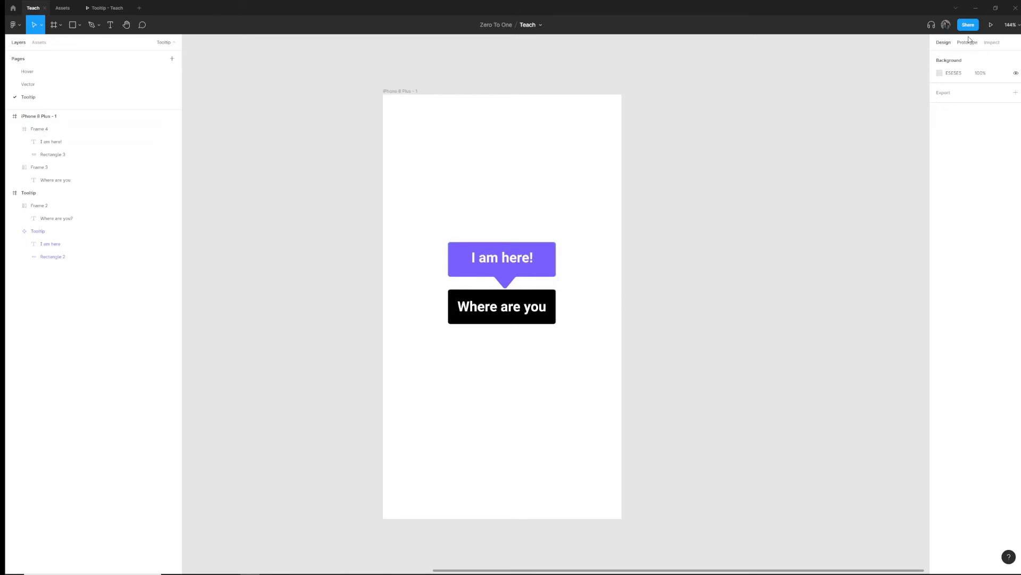
In Prototype mode, connect the 'Where are you' button to the tooltip frame.
click(501, 307)
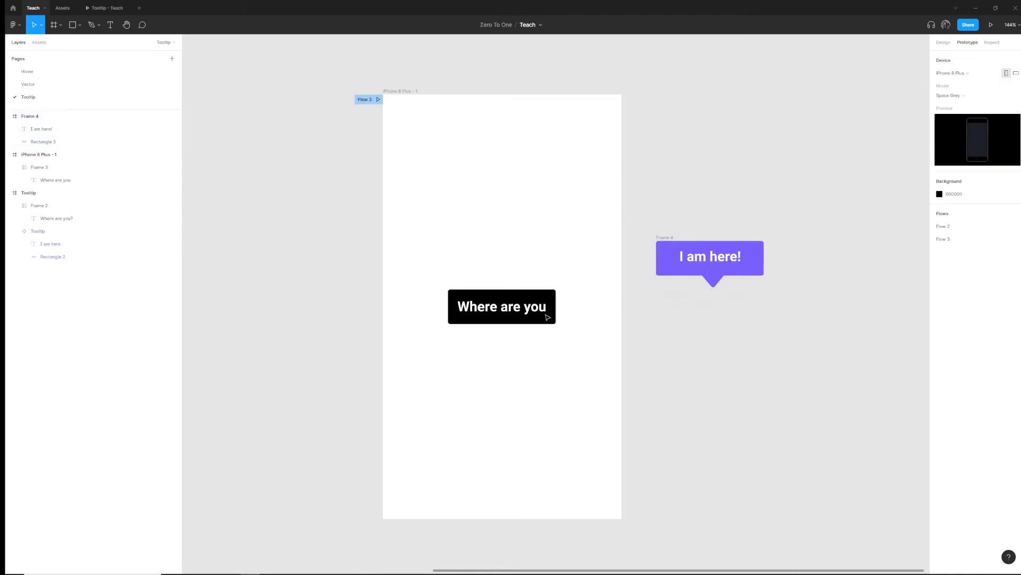
click(501, 306)
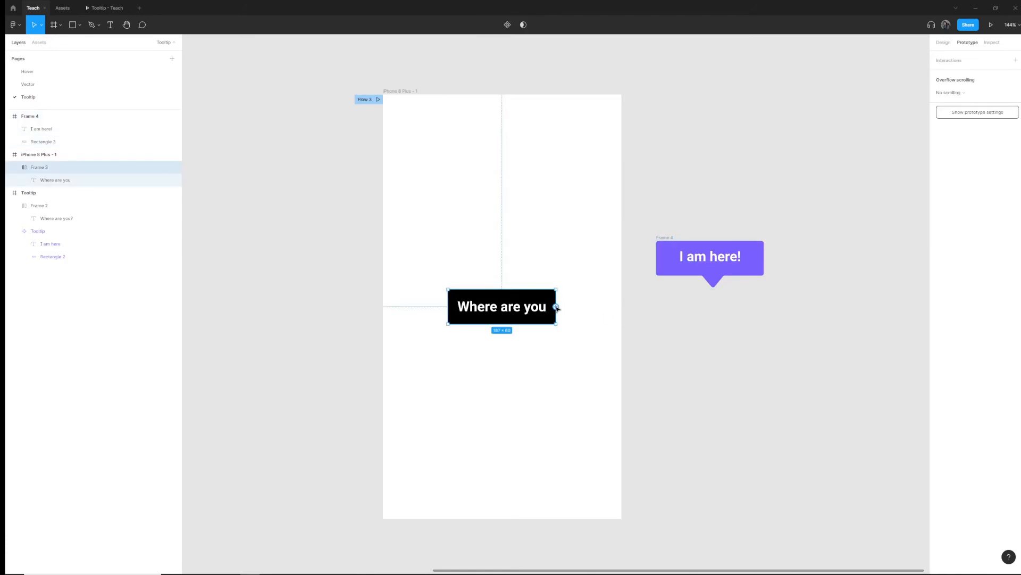
drag(556, 307, 606, 287)
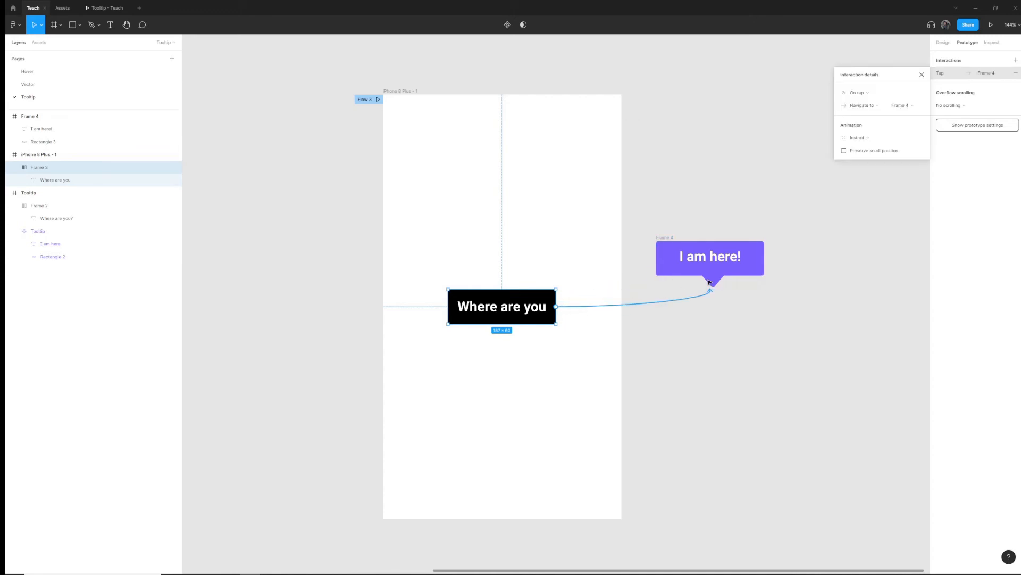
mouse_move(866, 121)
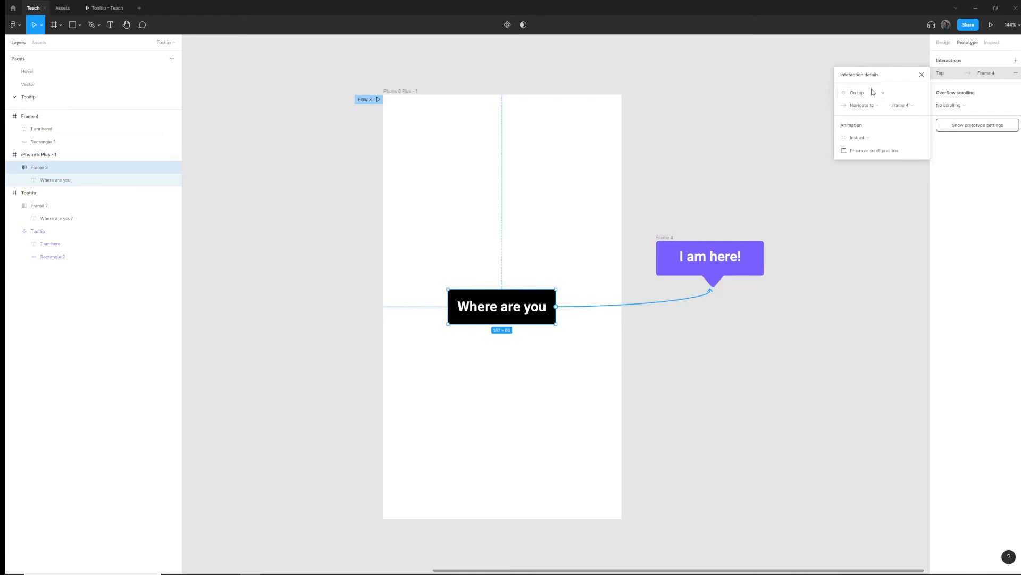
Set the interaction to While hovering, Open overlay, with Manual position.
click(862, 92)
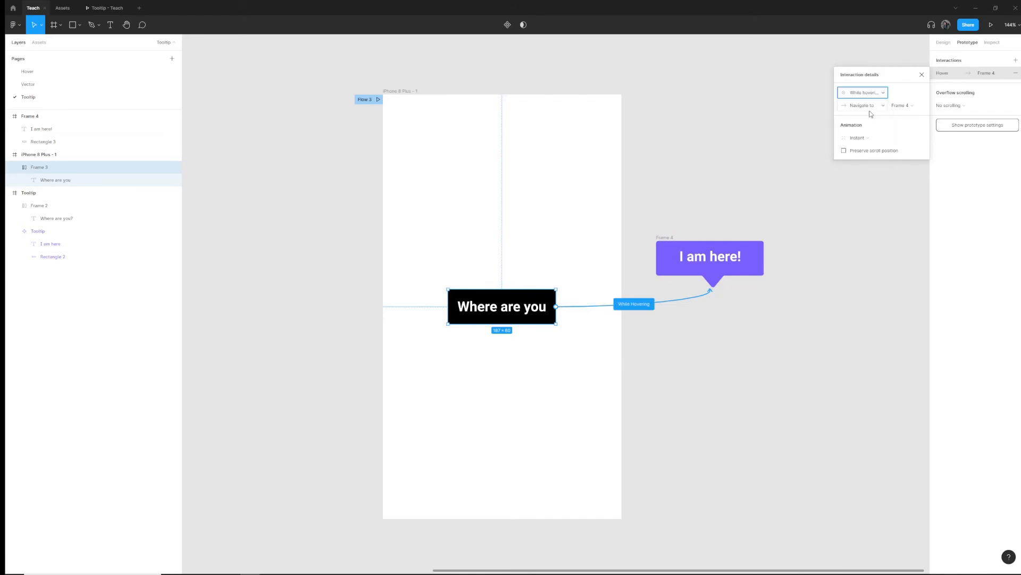
click(862, 105)
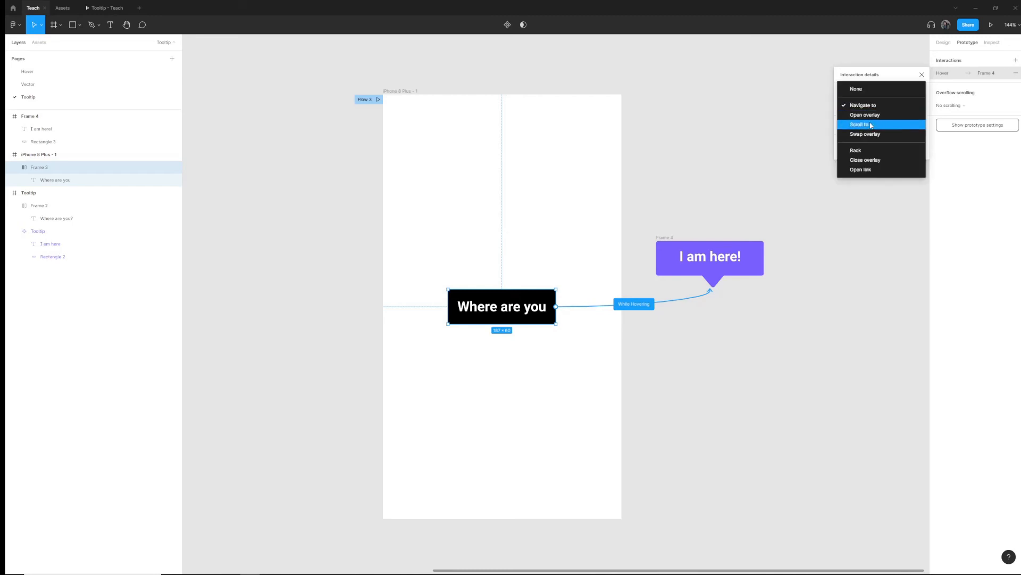
click(863, 115)
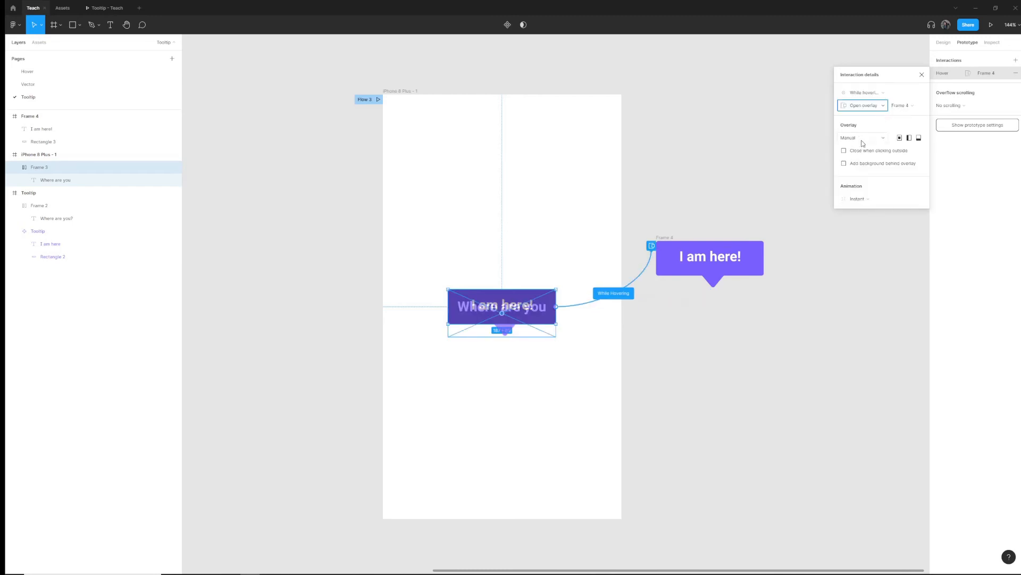
click(862, 137)
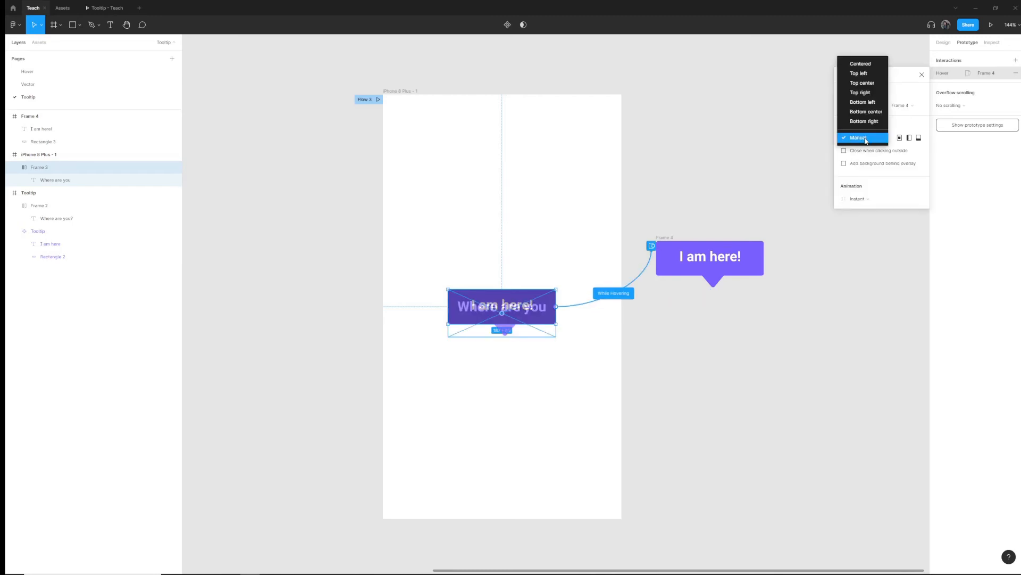
click(859, 137)
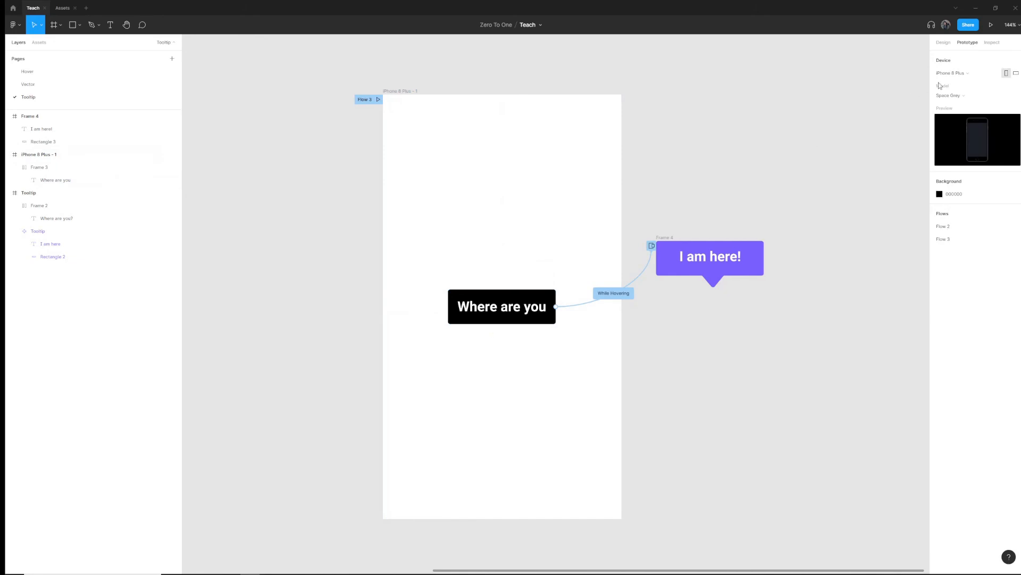
mouse_move(990, 25)
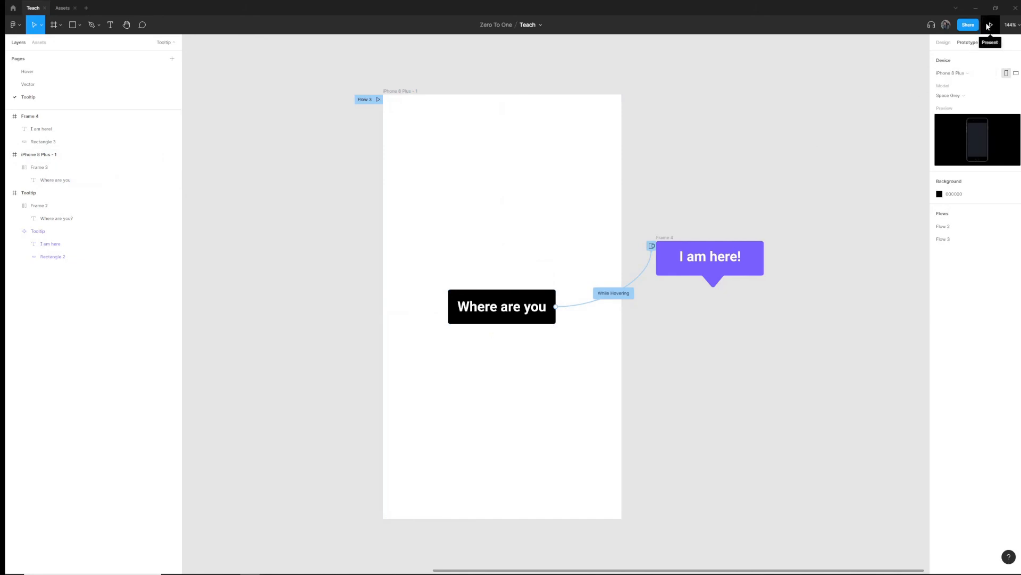
Run the prototype in Flow 3 and hover 'Where are you' to reveal the 'I am here!' tooltip.
click(990, 24)
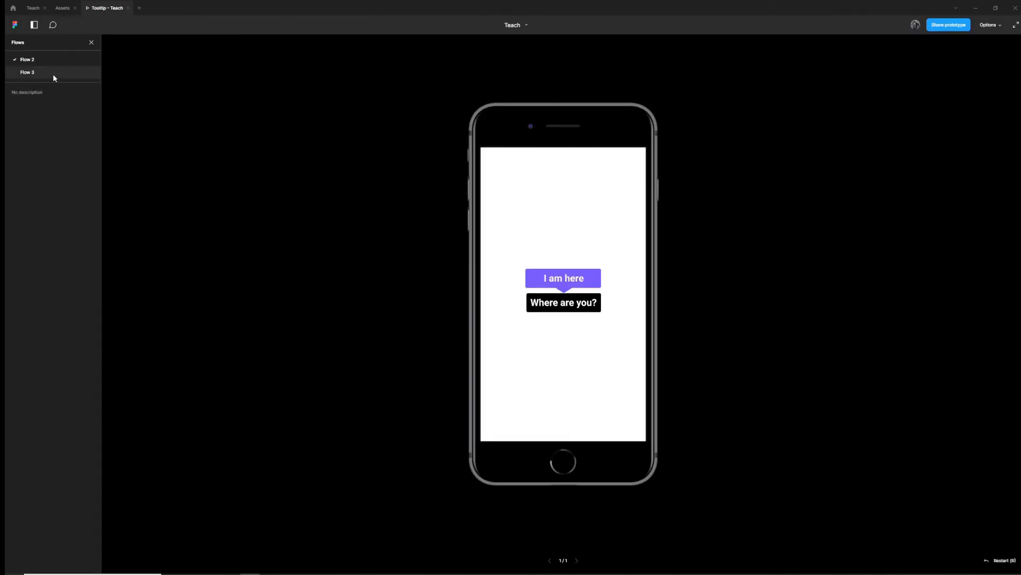
click(27, 72)
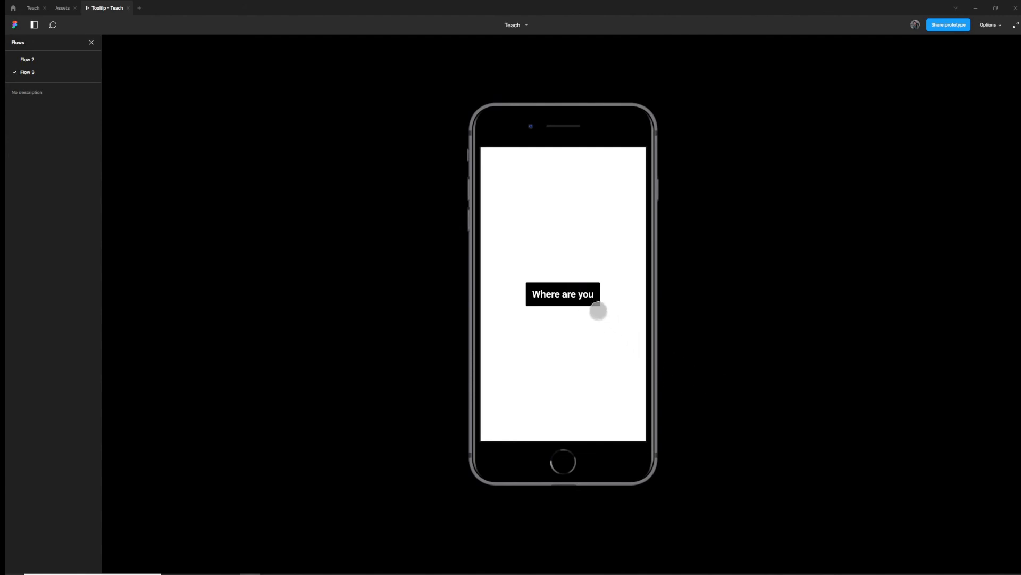
mouse_move(648, 341)
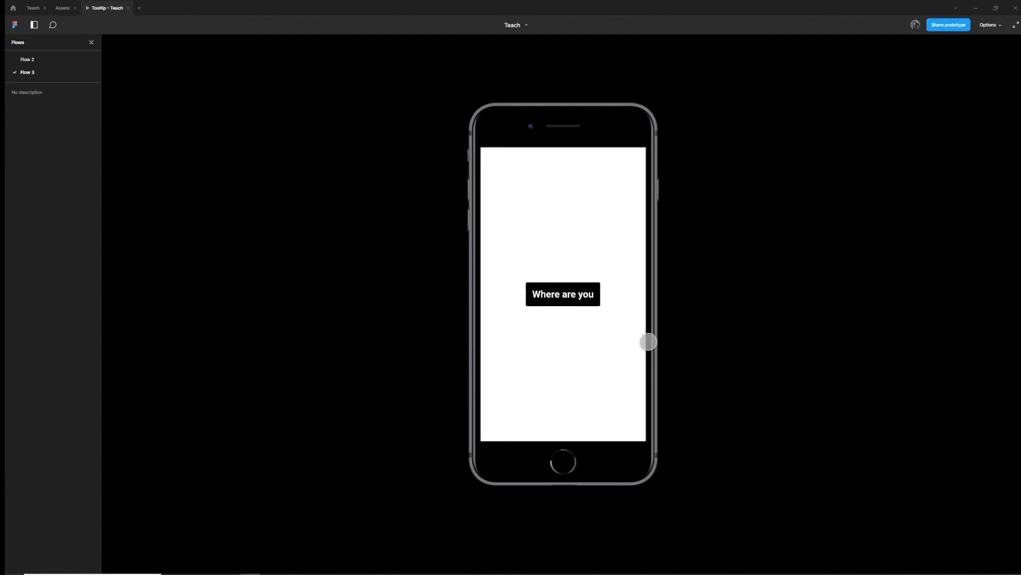
click(562, 294)
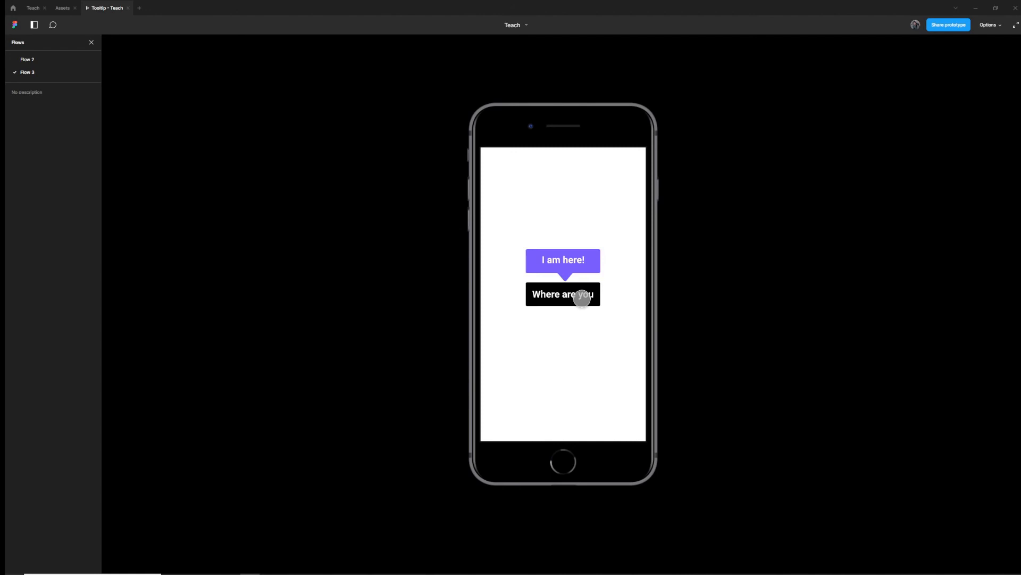